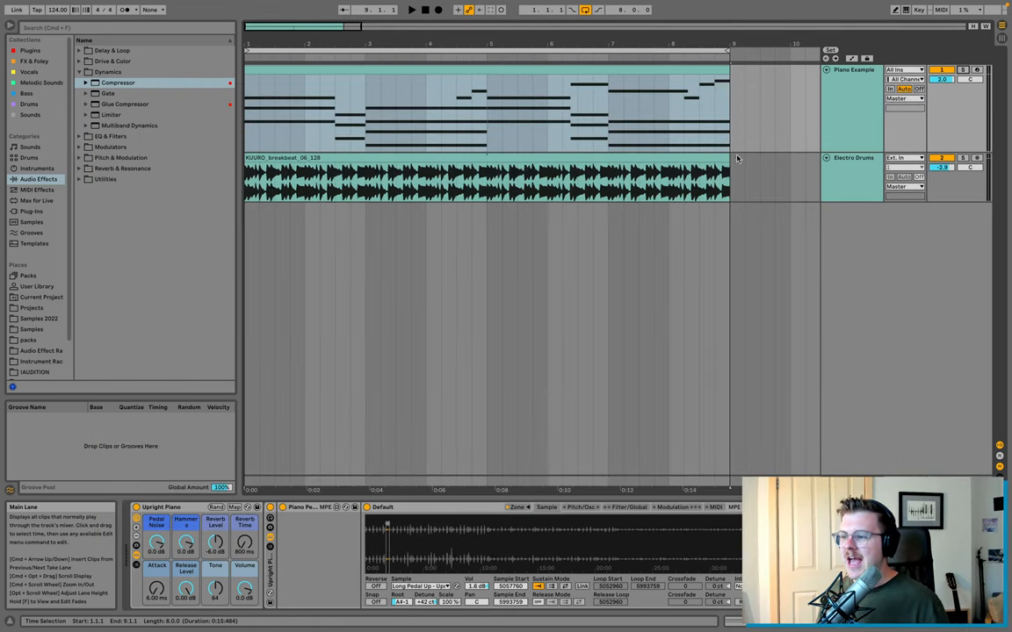
Bring the Piano Example clip's notes into the MIDI note editor for editing
left_click(483, 179)
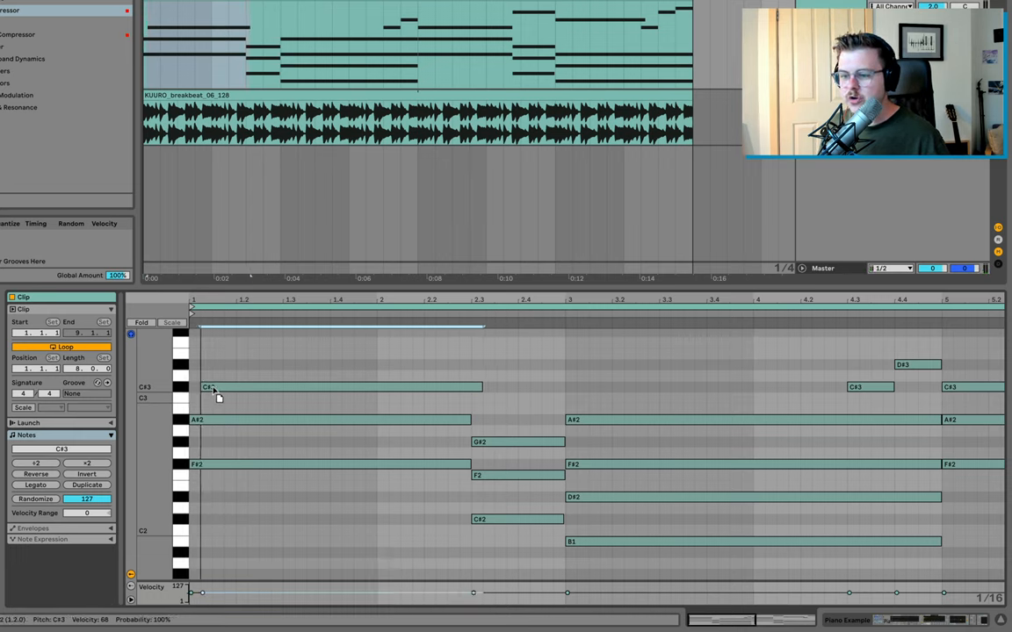
Zoom in on the clip start and select the F#2 note of the first chord
key("cmd")
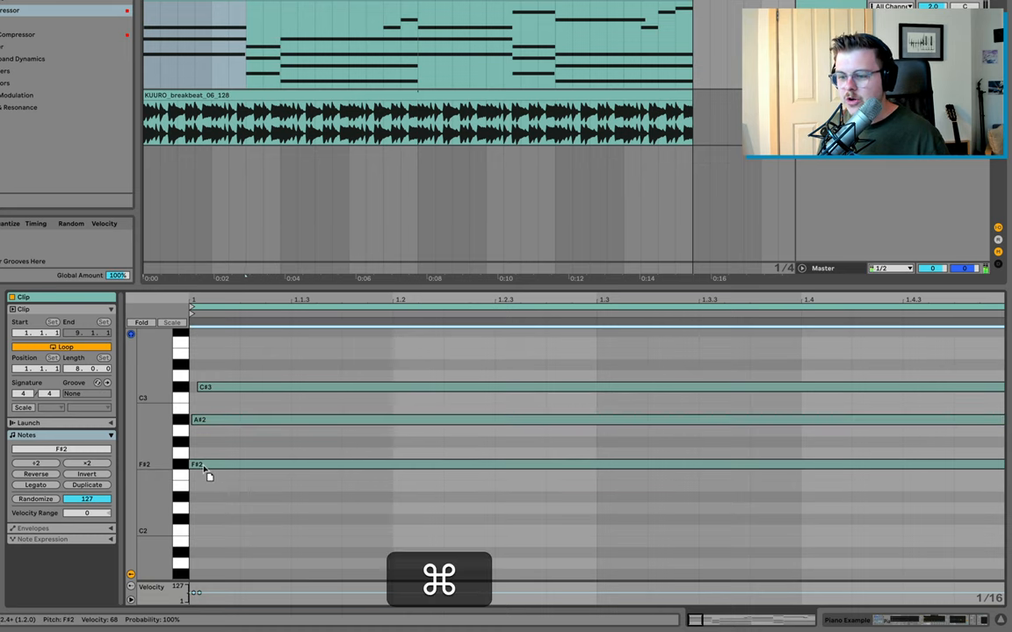
left_click(197, 464)
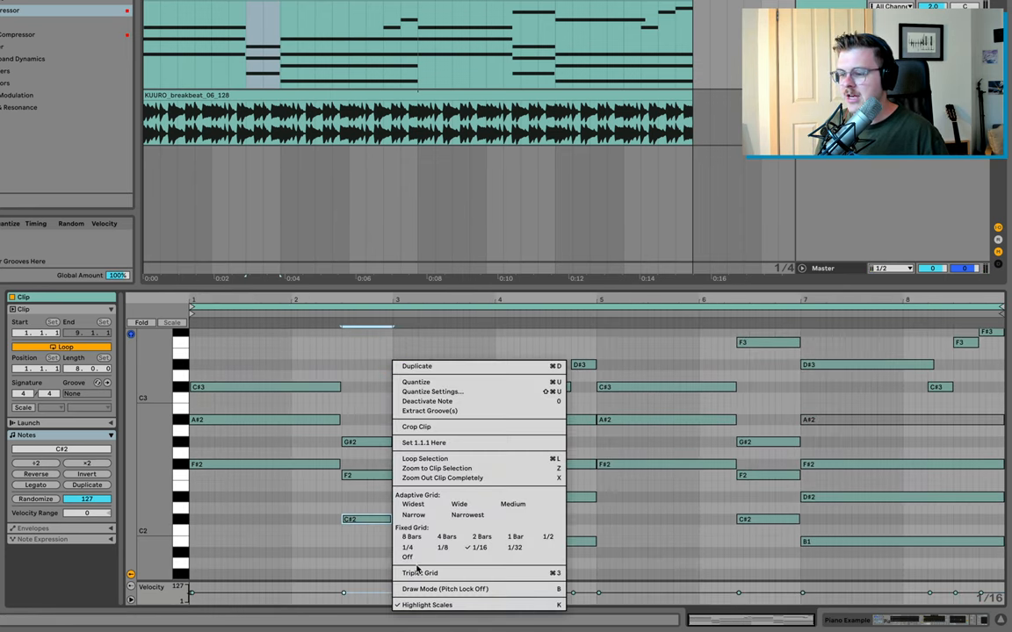
Double the piano note lengths with ×2 so the arpeggio plays half as fast
left_click(378, 403)
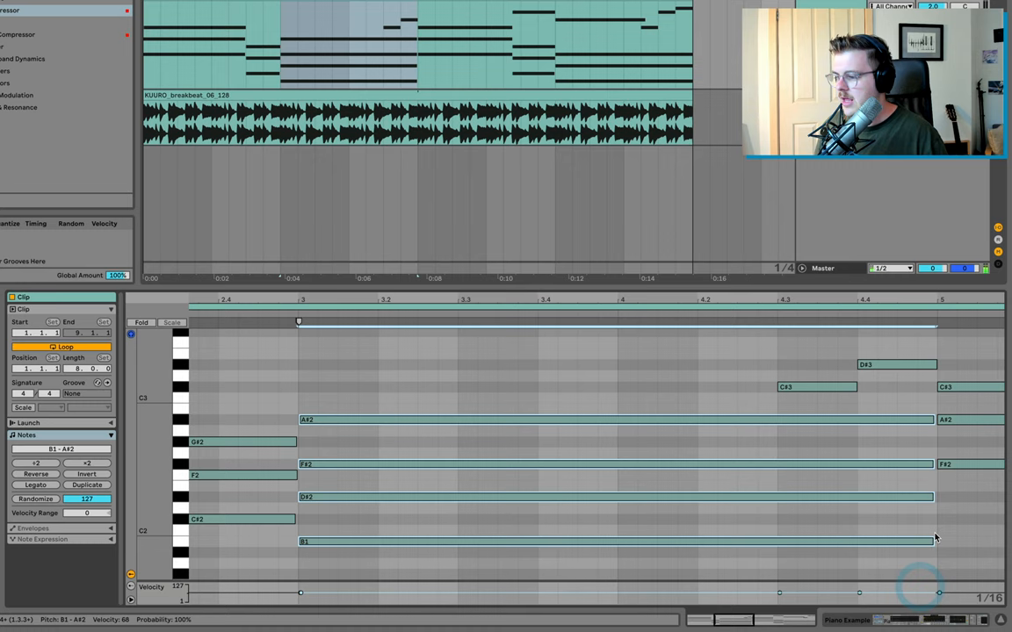
mouse_move(755, 401)
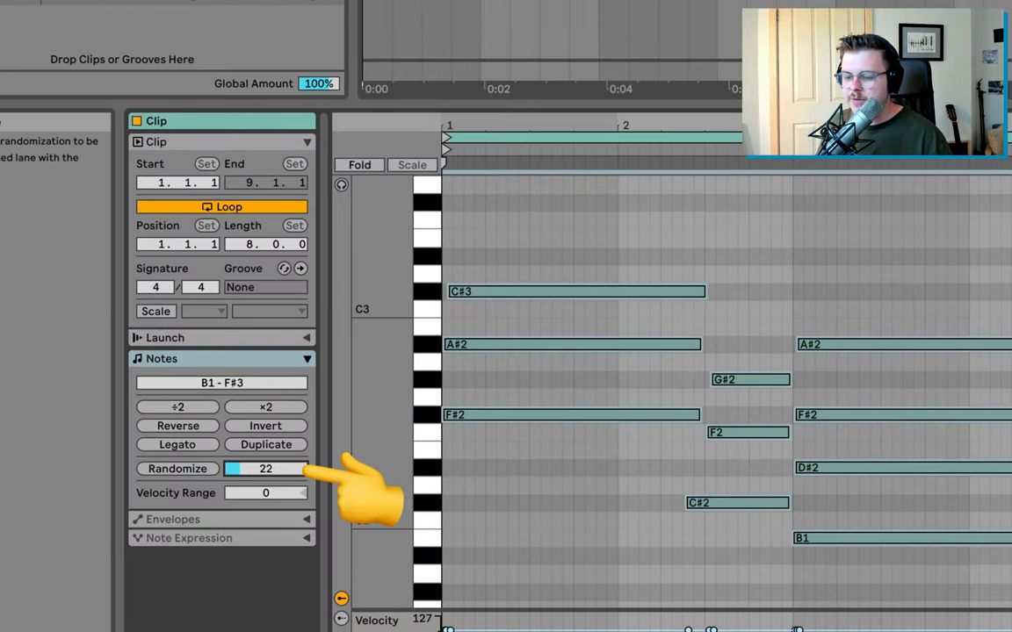
Set the Randomize amount to 22 and scatter the selected notes' pitches
left_click_drag(263, 467, 246, 467)
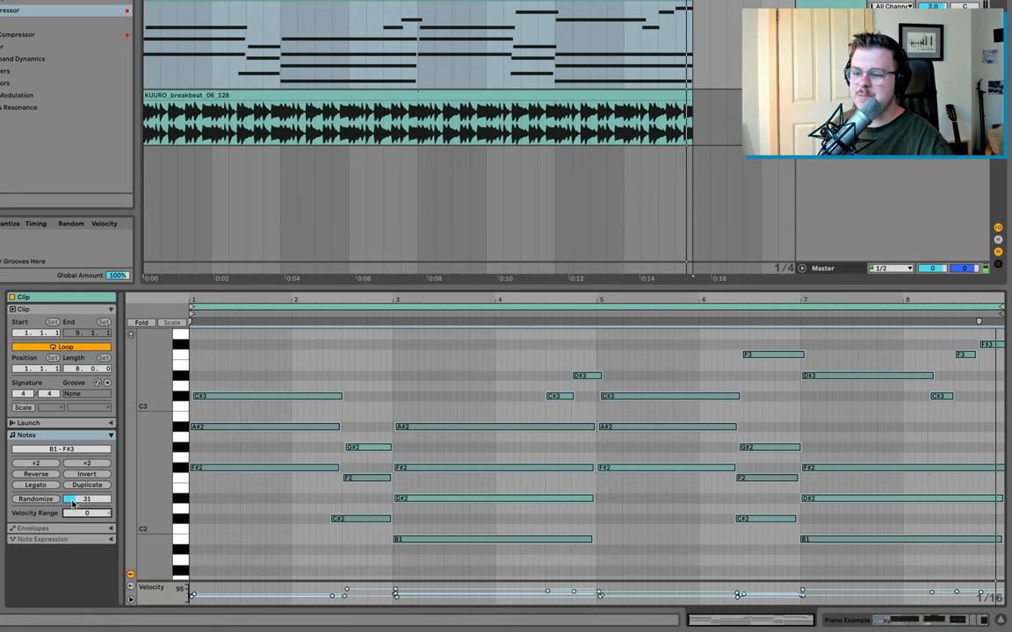
Check a note's velocity in the Velocity lane before adding the hall reverb
left_click_drag(79, 499, 70, 499)
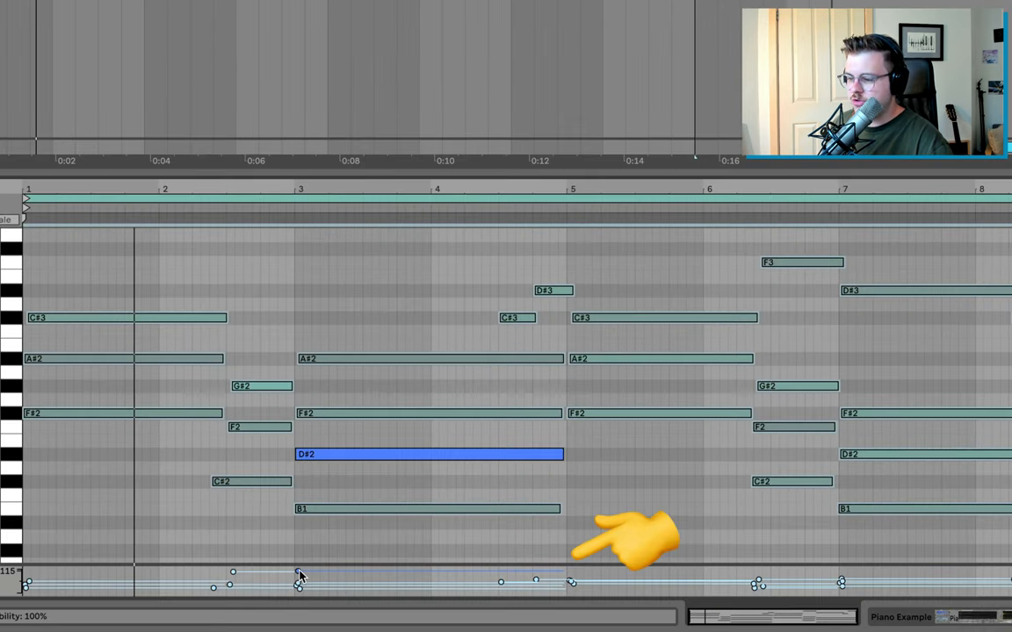
left_click(260, 387)
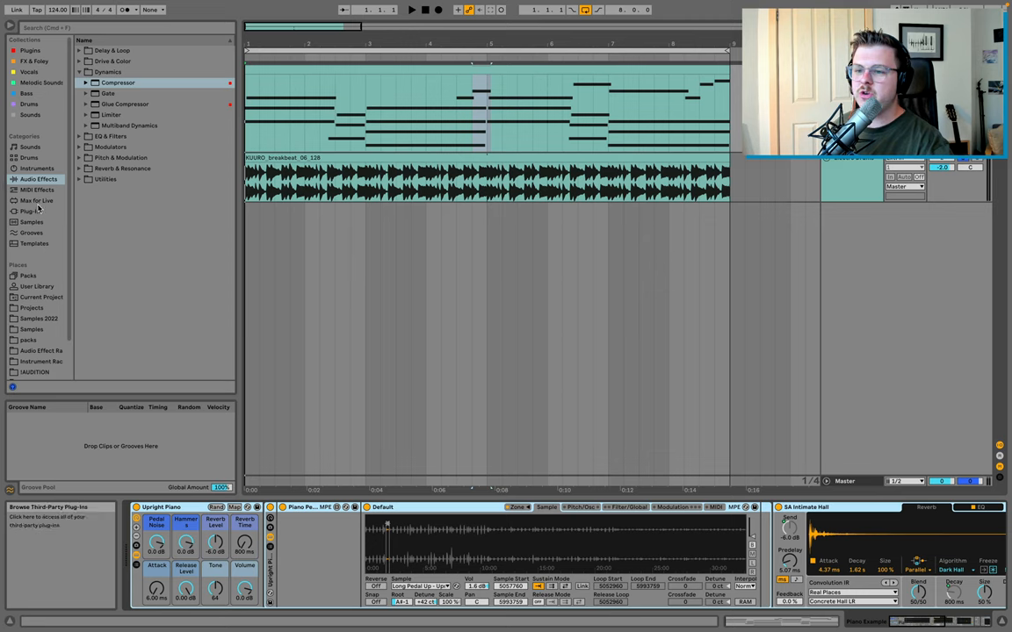
Place a Velocity MIDI effect before Upright Piano and raise its Random amount
left_click(39, 190)
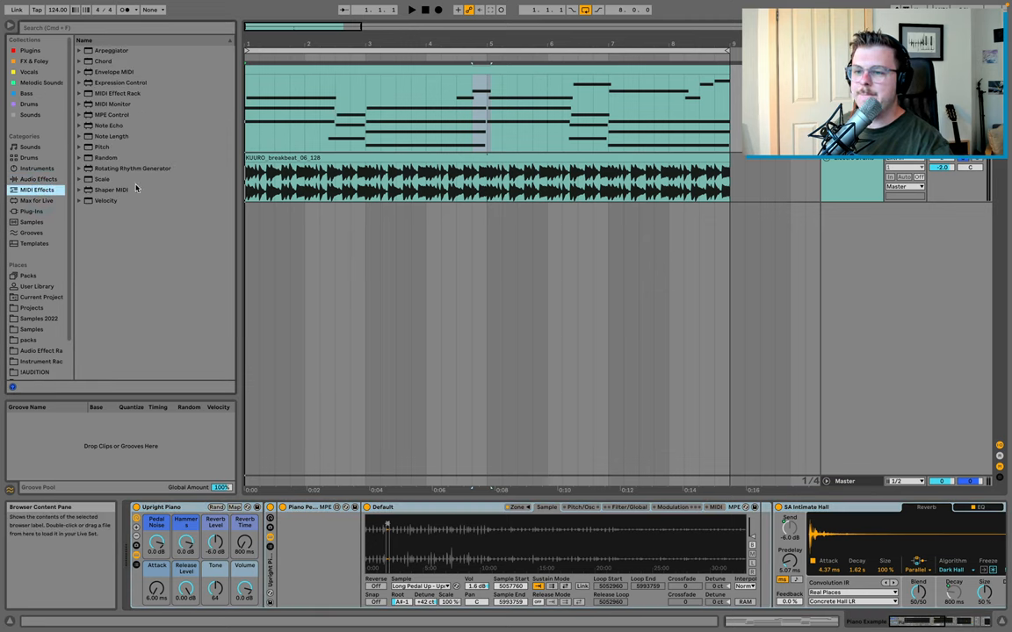
left_click(106, 200)
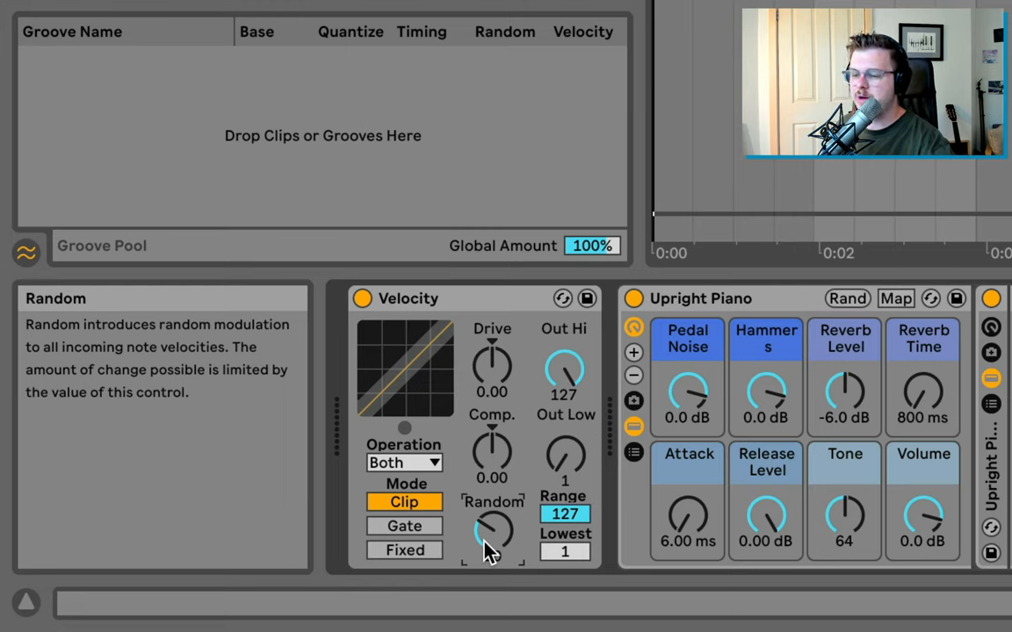
left_click_drag(492, 530, 492, 523)
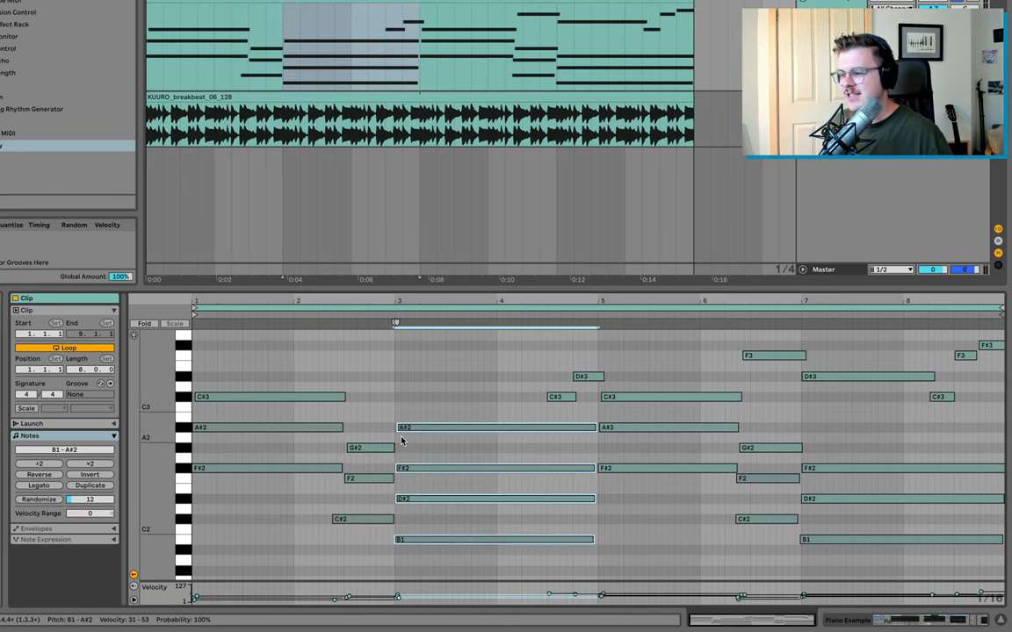
mouse_move(384, 441)
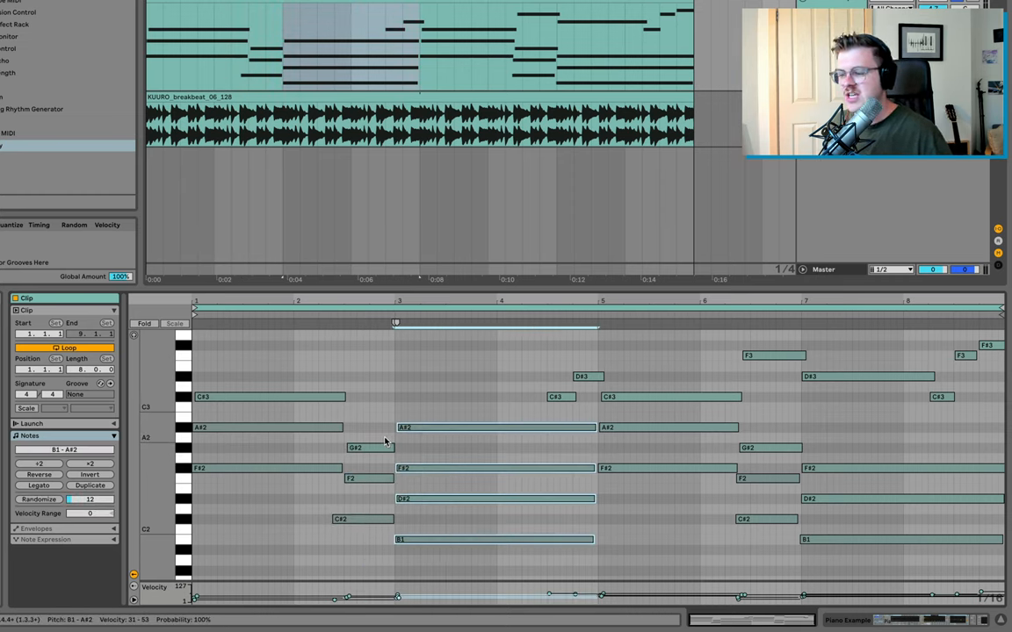
mouse_move(360, 401)
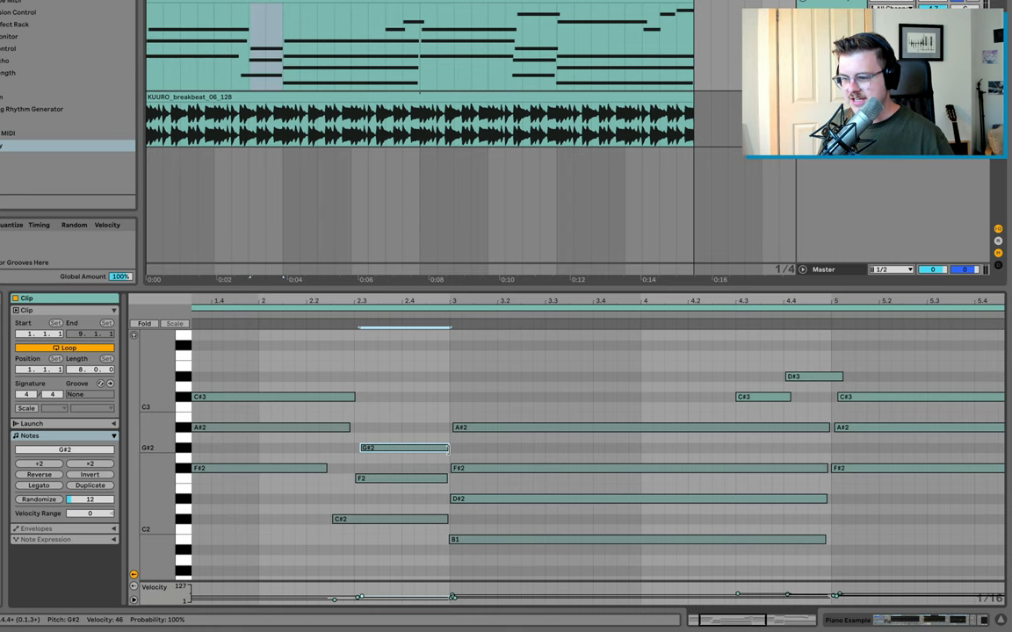
Stagger individual chord notes by shifting their start positions and ends
left_click(401, 477)
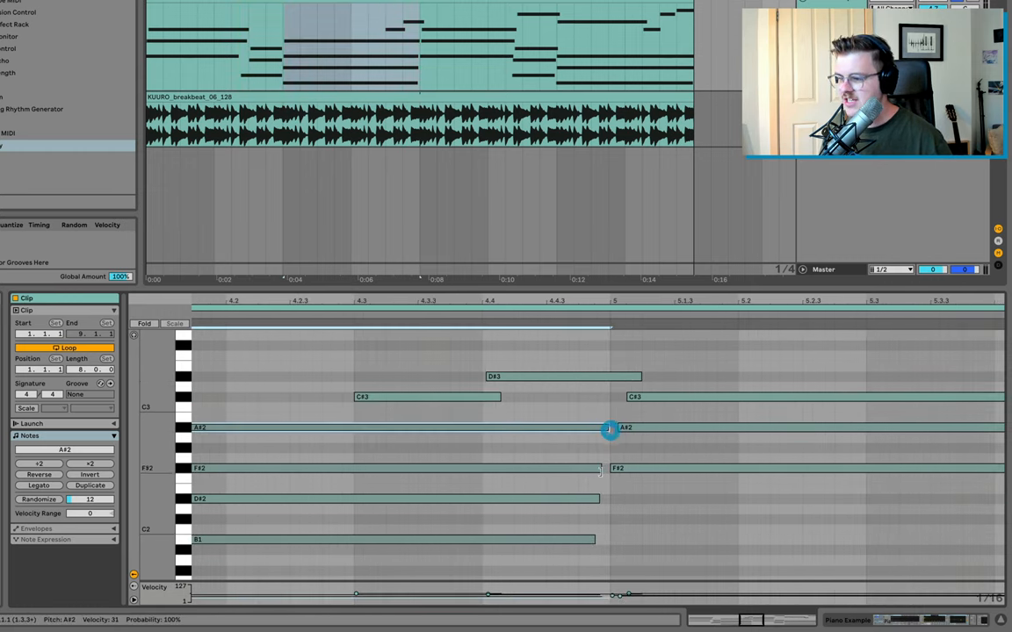
left_click_drag(611, 429, 608, 428)
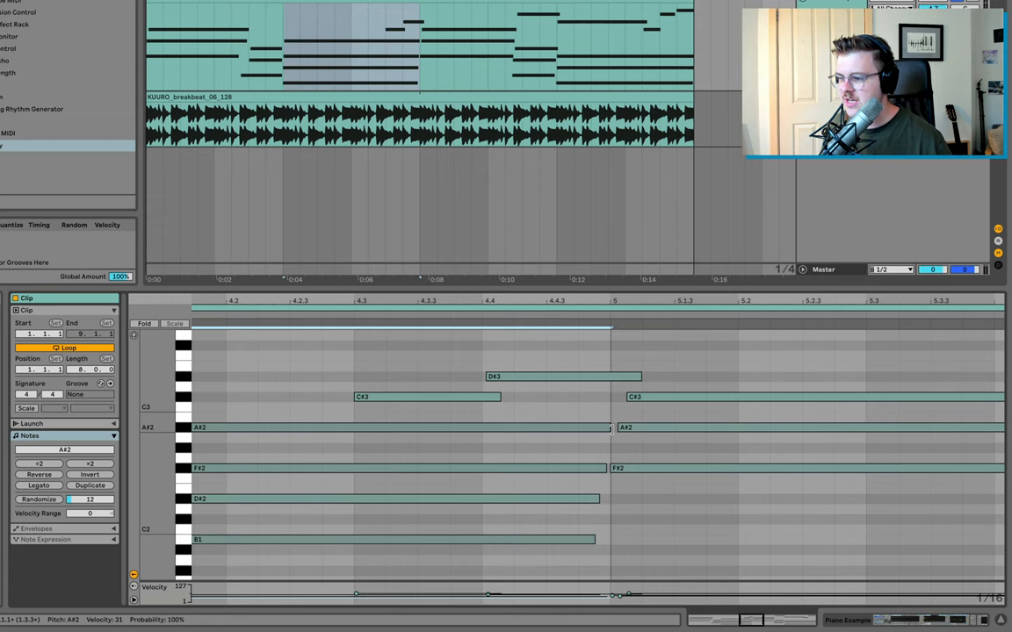
left_click(396, 428)
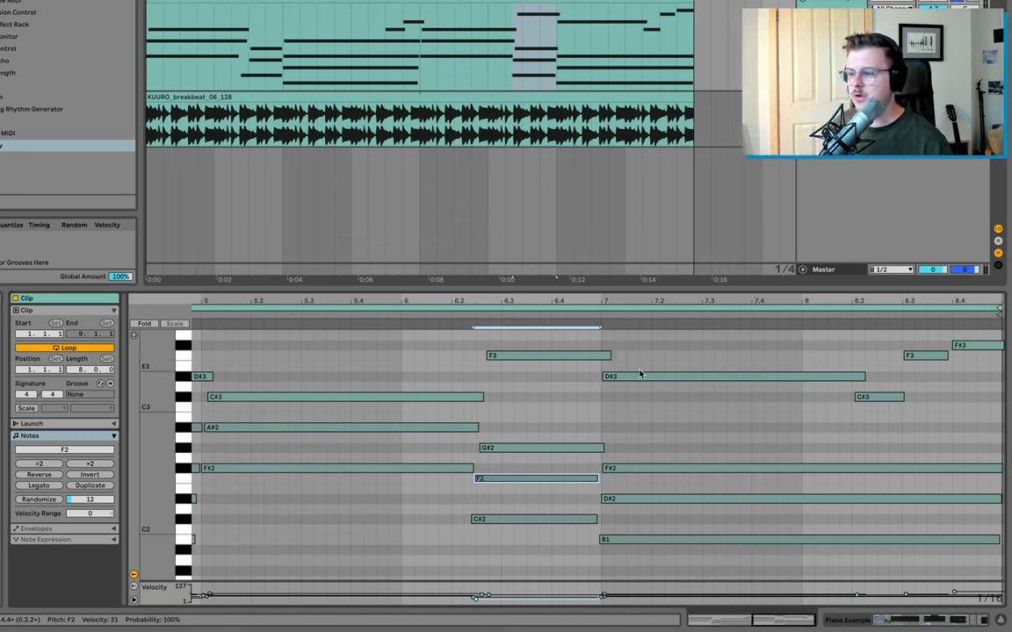
mouse_move(881, 352)
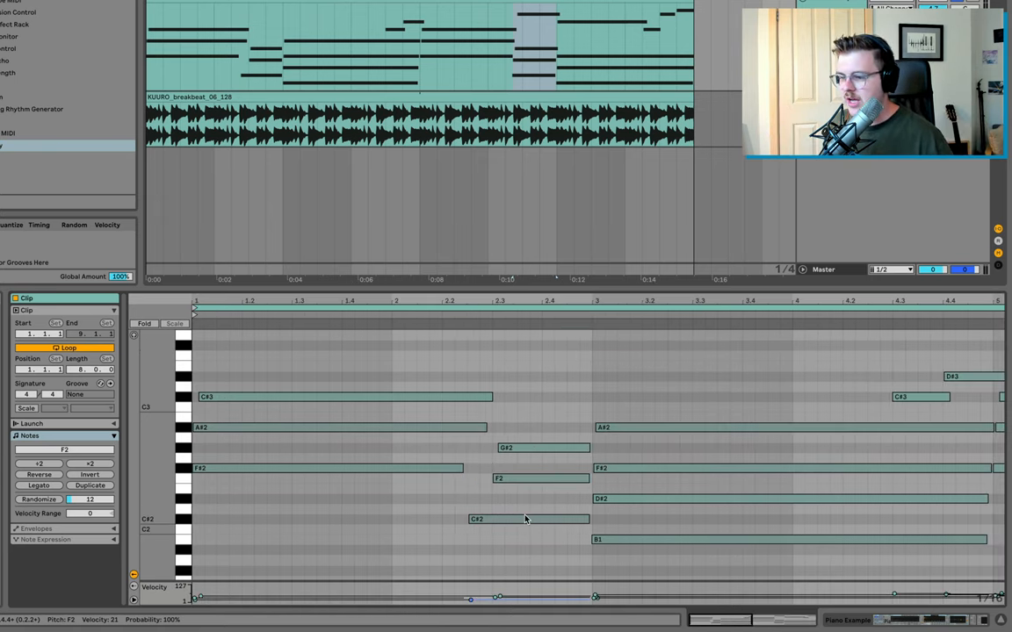
left_click(526, 520)
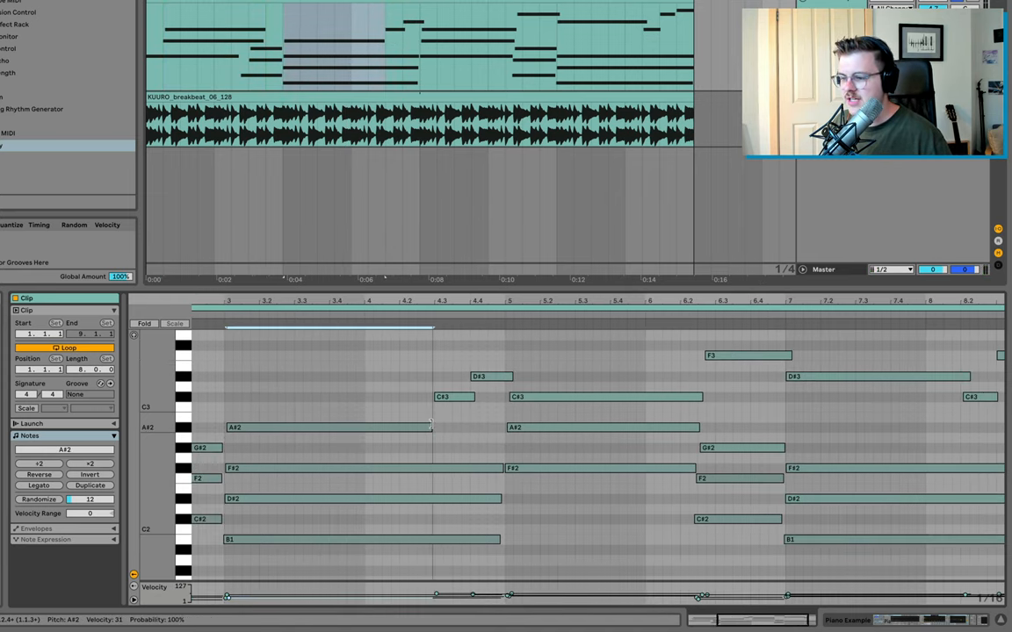
Adjust two more arpeggio notes' timing and length in the note editor
left_click(327, 429)
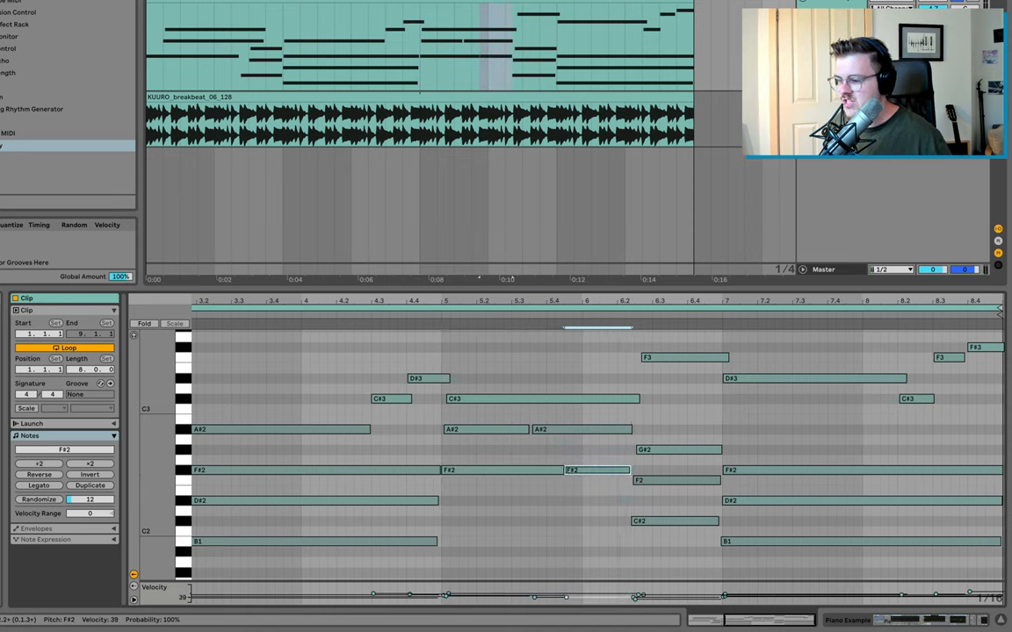
left_click(596, 471)
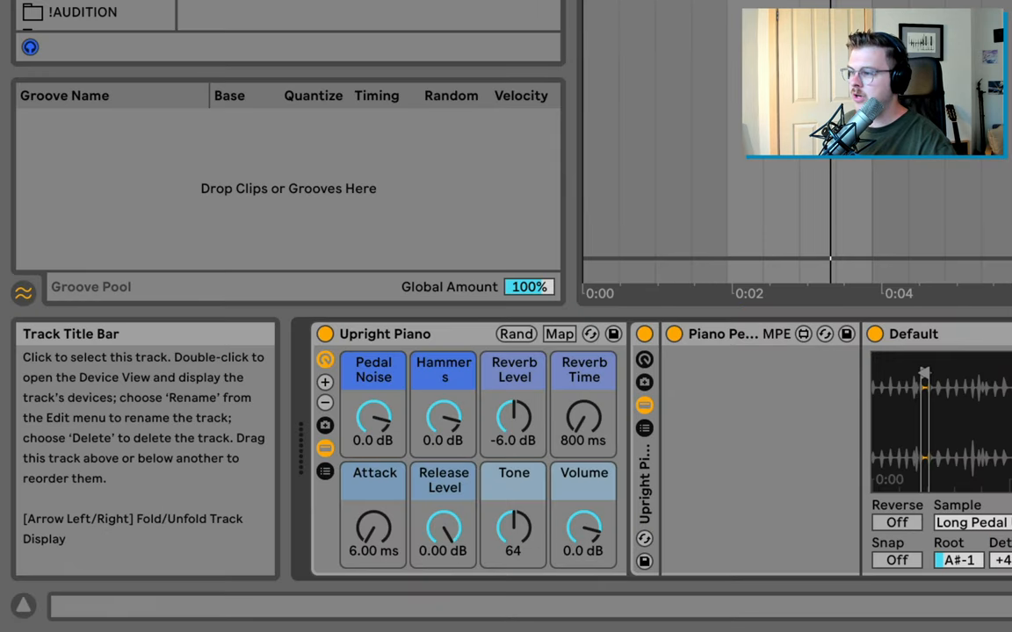
Raise Upright Piano's Reverb Level to 0.0 dB and Reverb Time to 3.31 s
left_click_drag(513, 418, 513, 404)
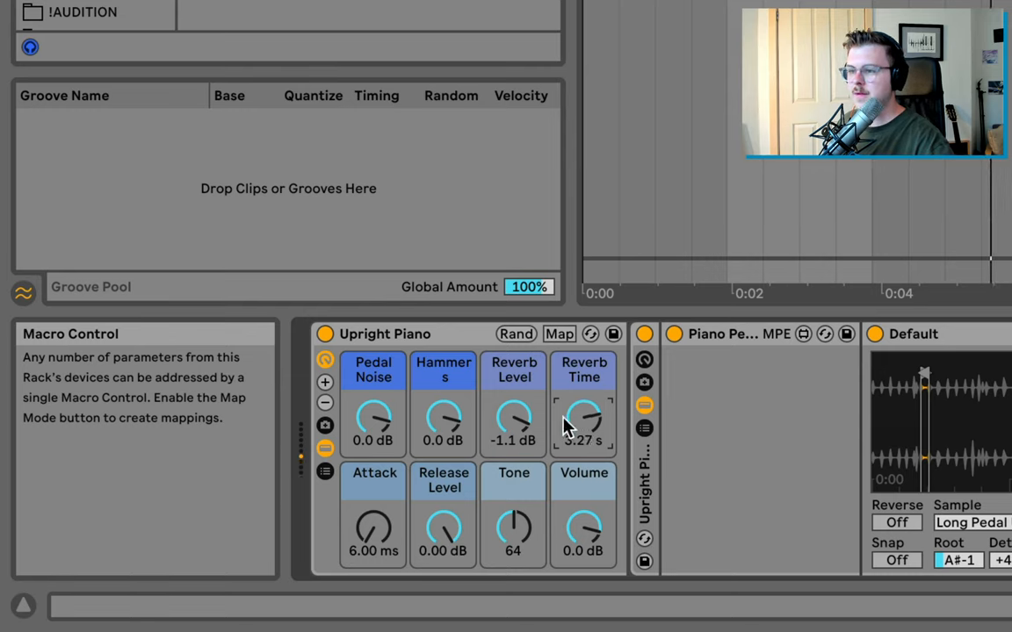
left_click_drag(583, 421, 600, 430)
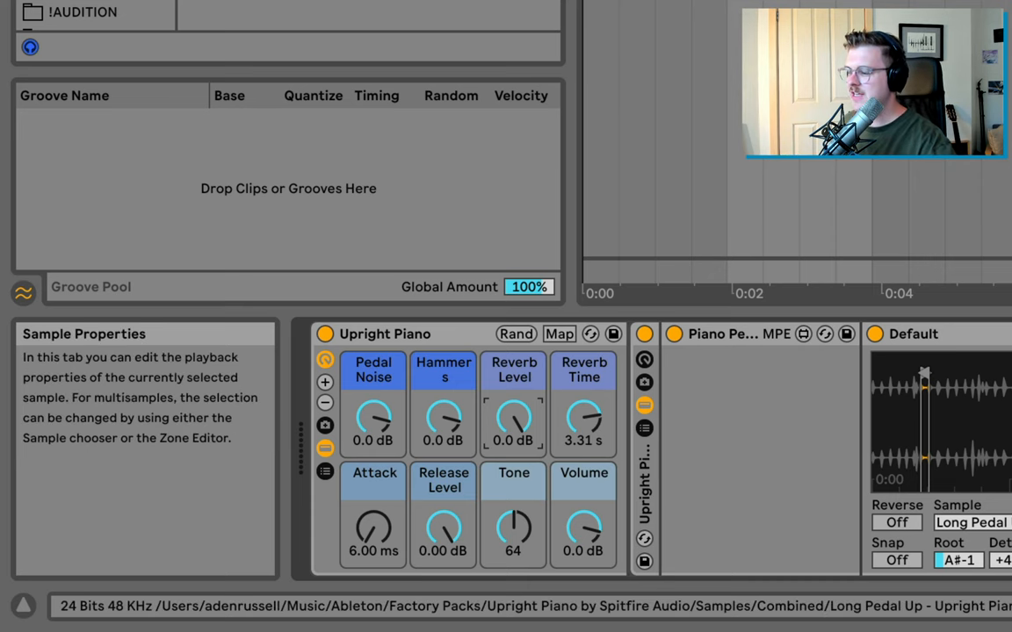
Audition Silo Wharehouse LR and Moses Chappel BA impulses, then settle on Soulac Front LR
left_click(298, 581)
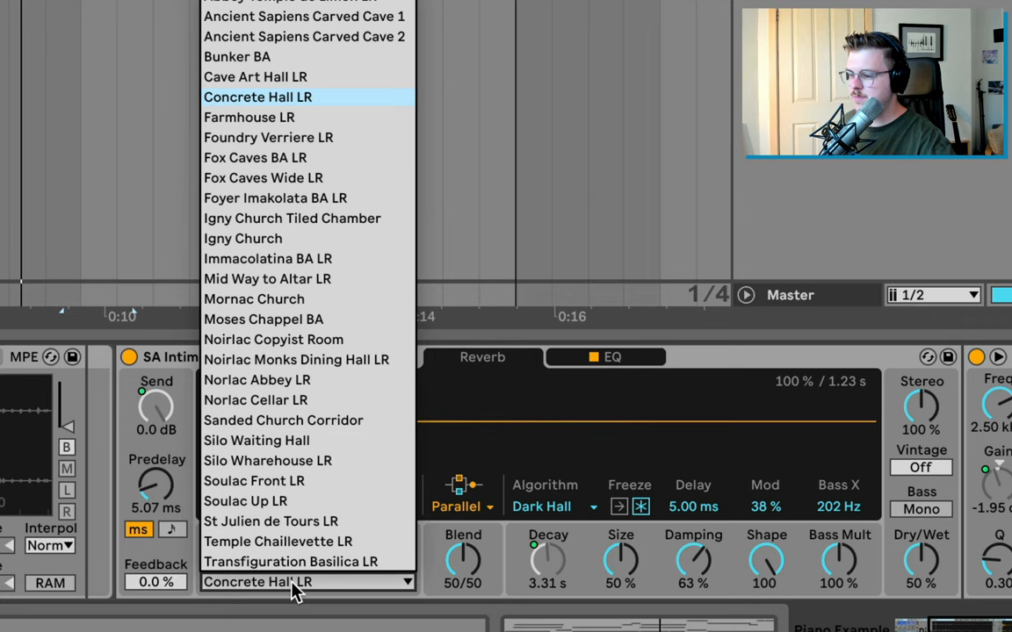
mouse_move(295, 460)
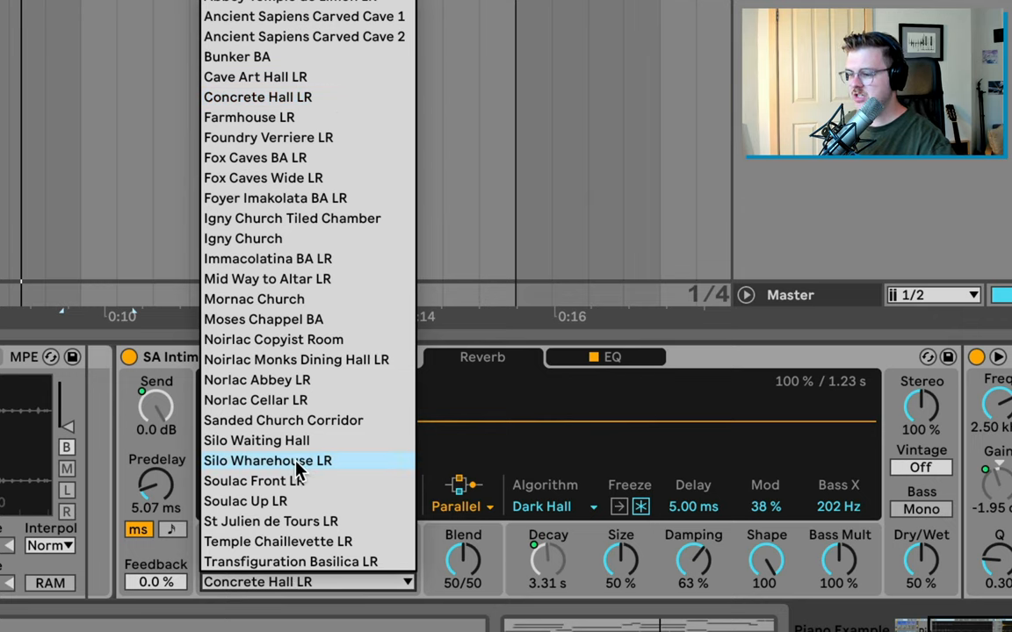
left_click(267, 460)
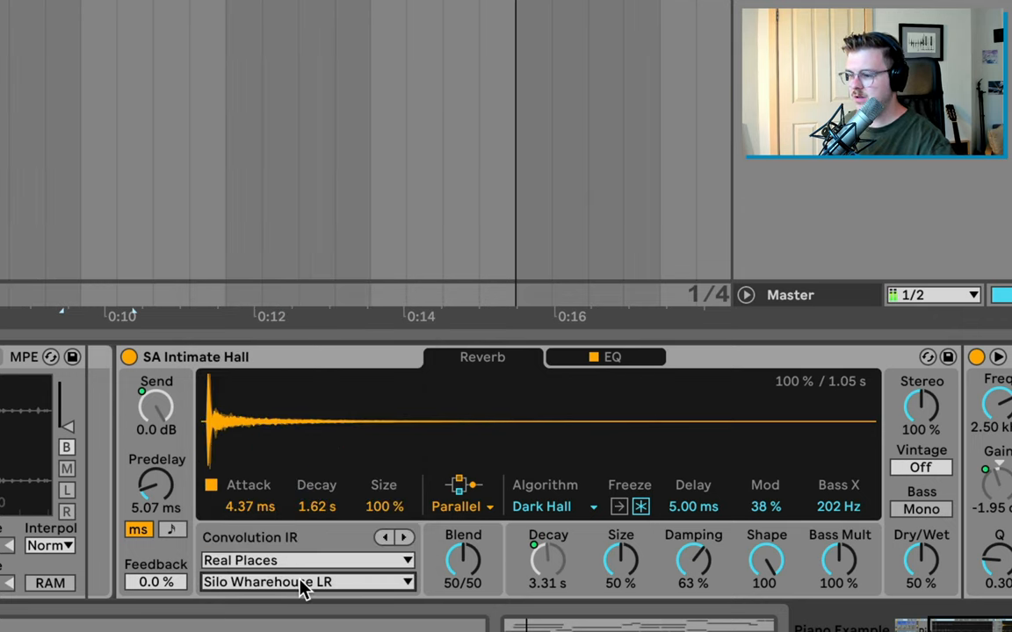
left_click(307, 583)
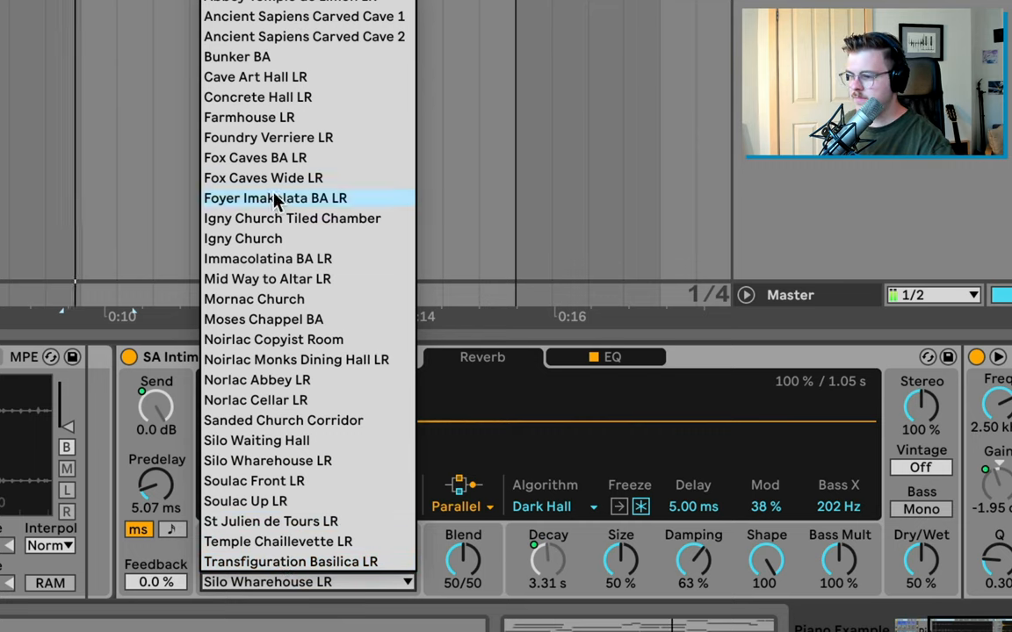
left_click(242, 239)
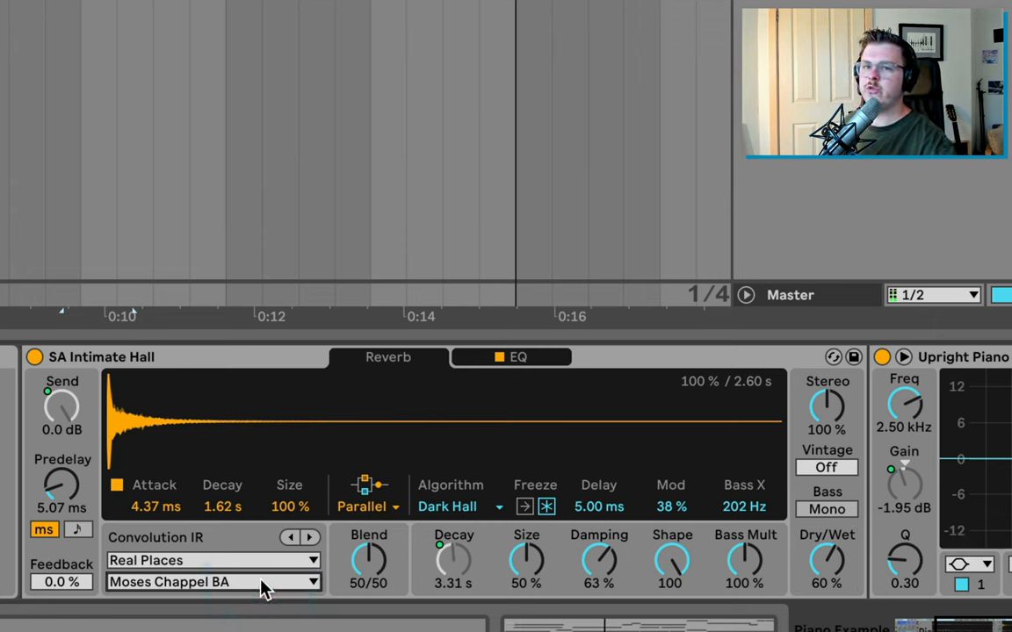
left_click(213, 581)
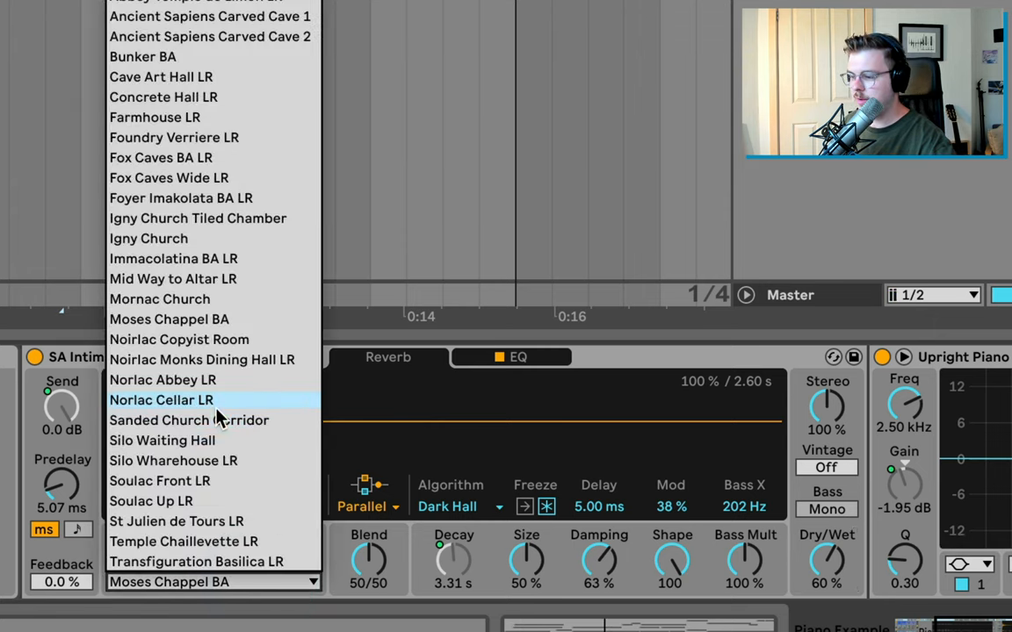
mouse_move(218, 420)
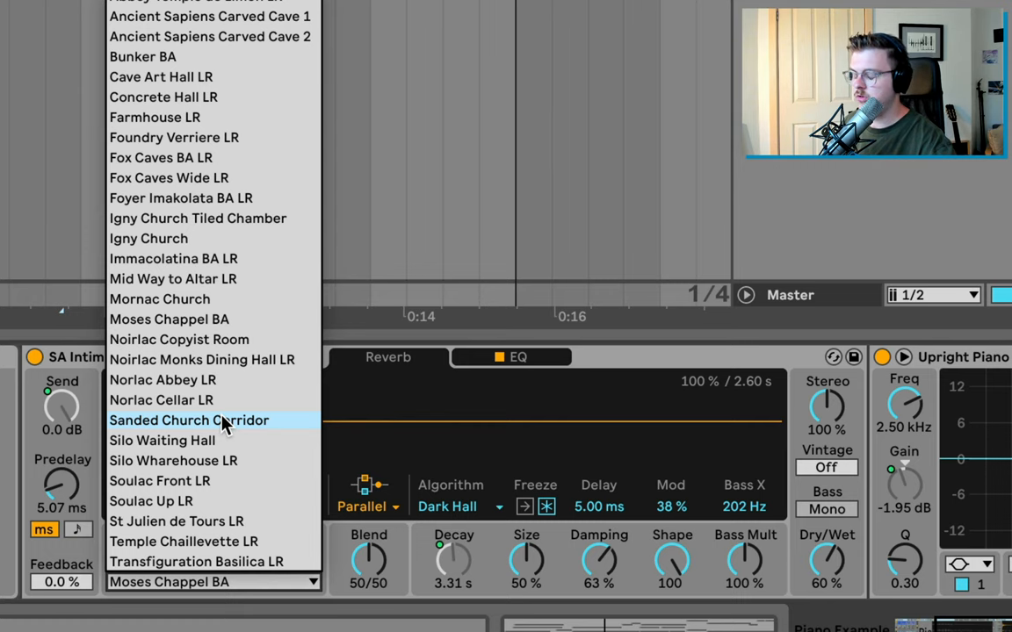
left_click(190, 420)
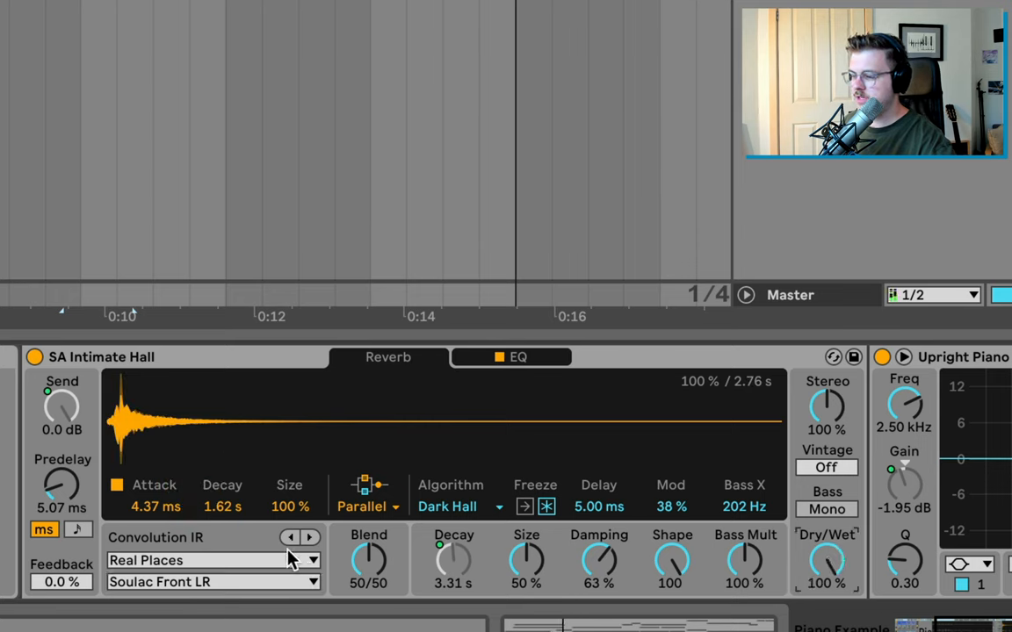
mouse_move(535, 566)
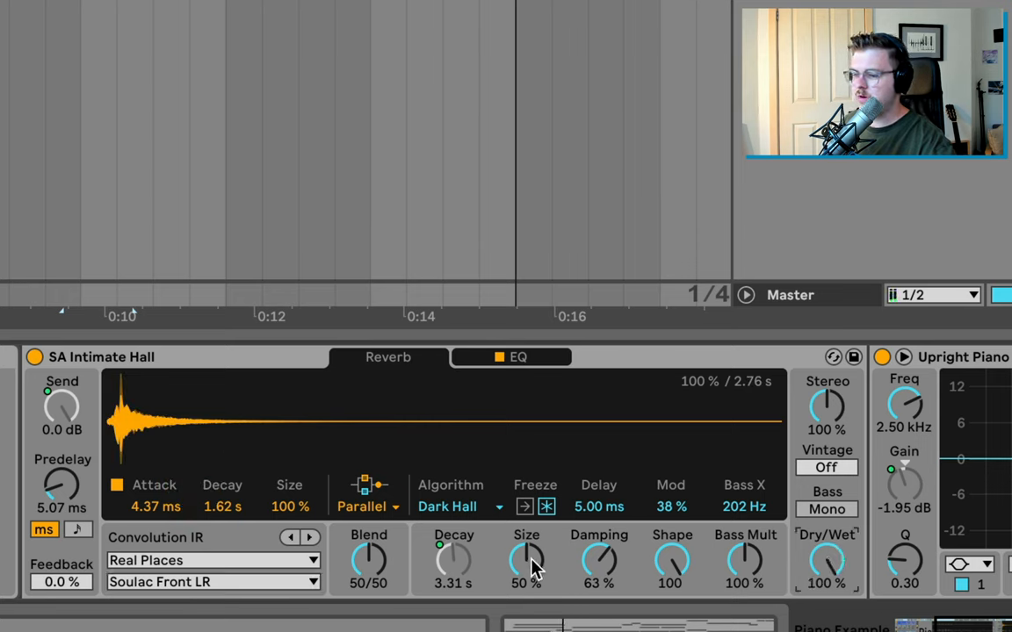
Enlarge the room Size and load the Noirlac Monks Dining Hall LR impulse into the reverb
left_click_drag(527, 560, 527, 548)
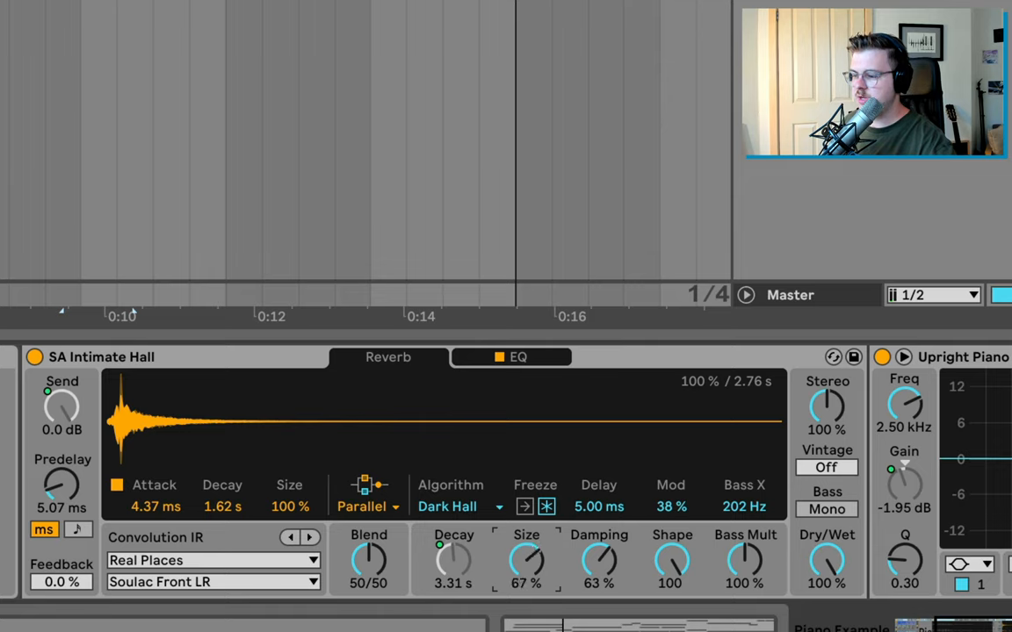
left_click_drag(527, 562, 527, 536)
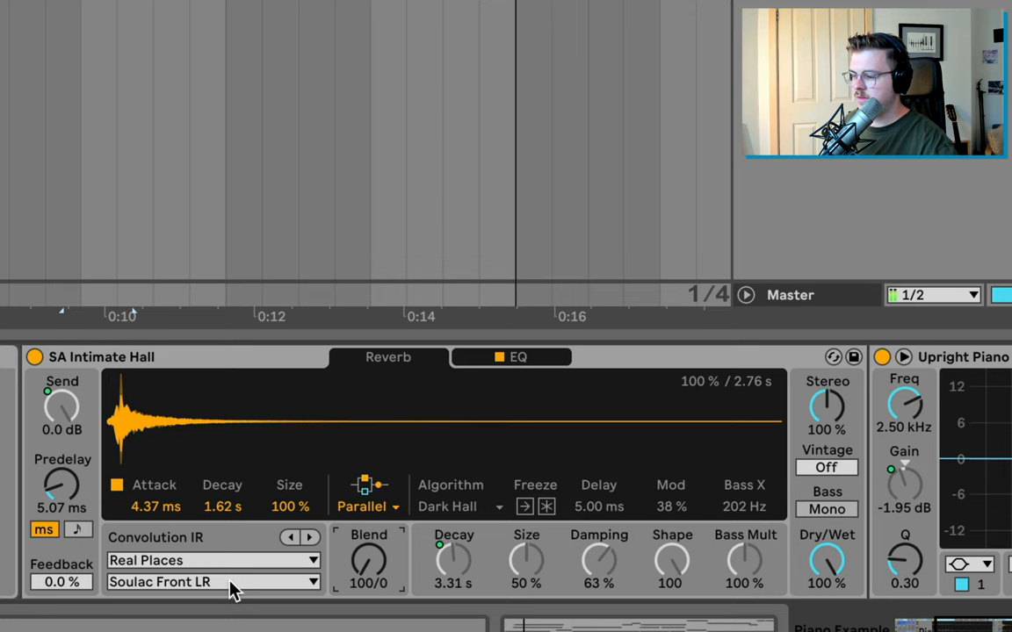
left_click(211, 582)
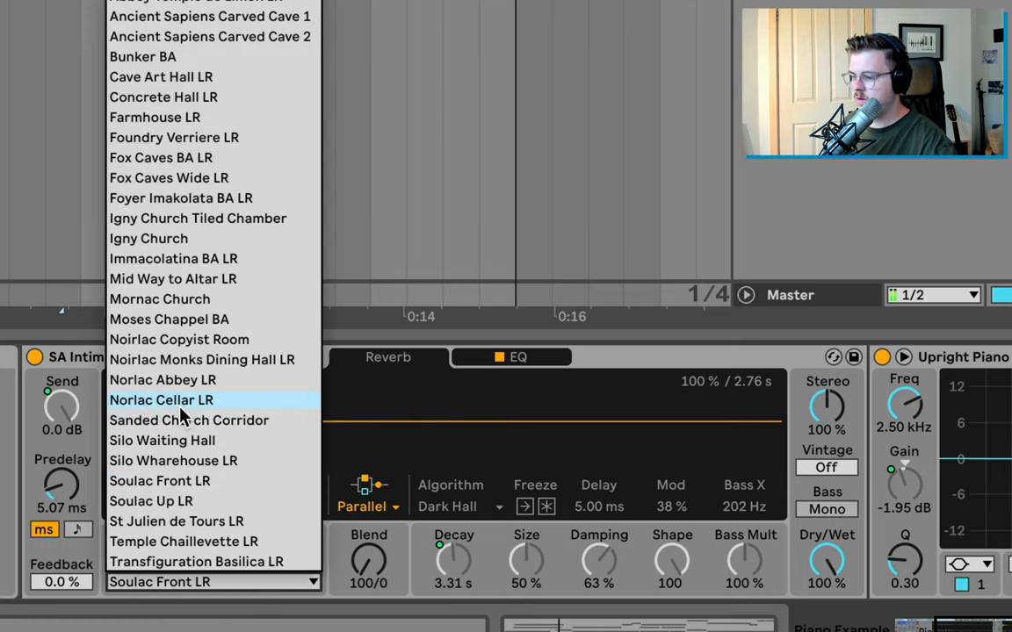
left_click(202, 358)
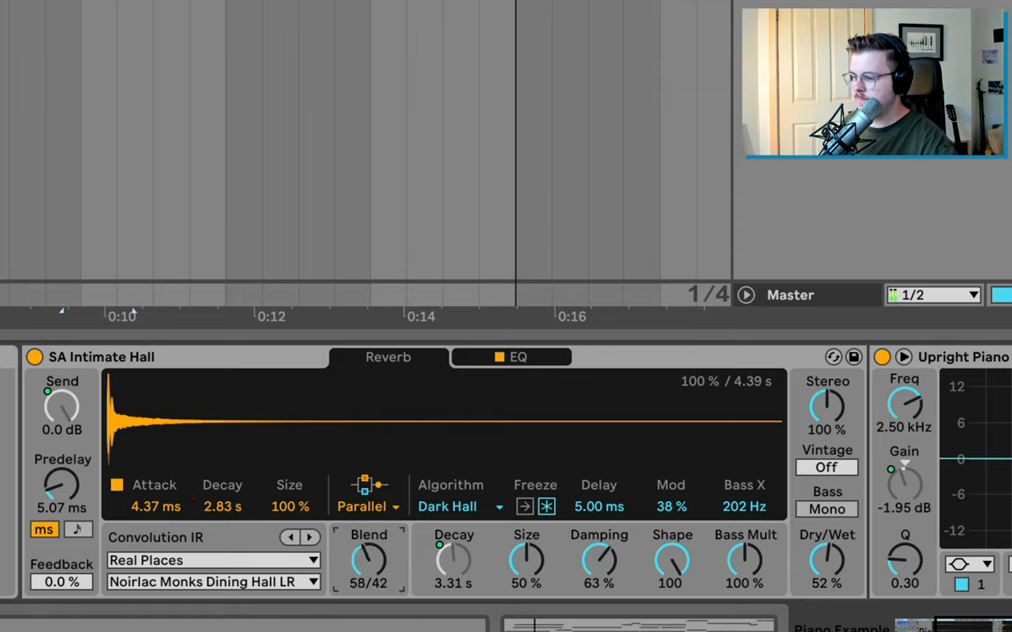
left_click(366, 506)
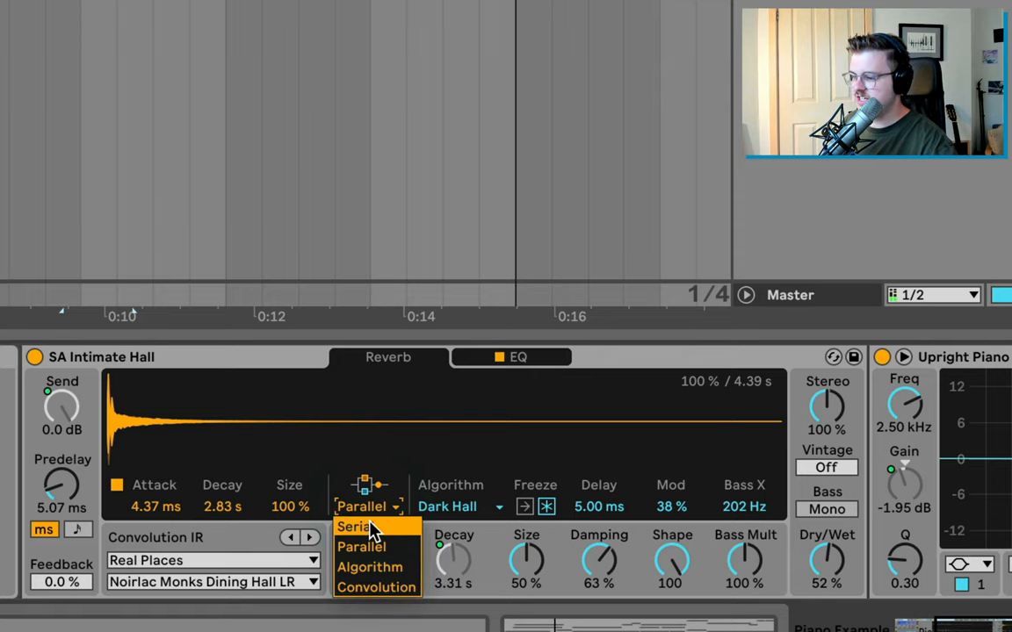
Route the convolution and algorithmic stages in Serial and nudge the Blend toward algorithmic
left_click(355, 527)
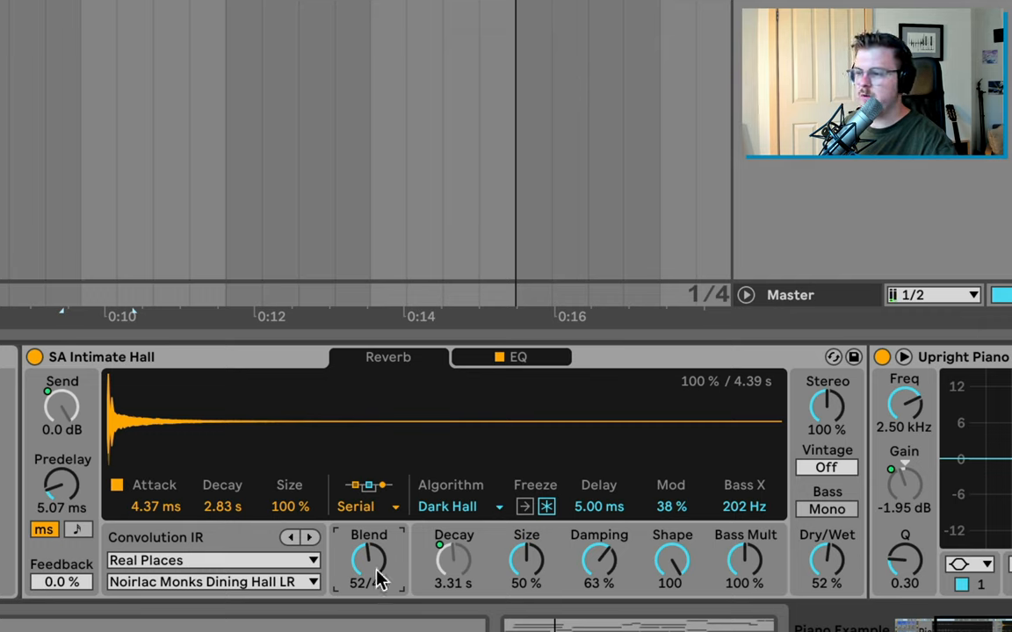
left_click_drag(369, 562, 367, 569)
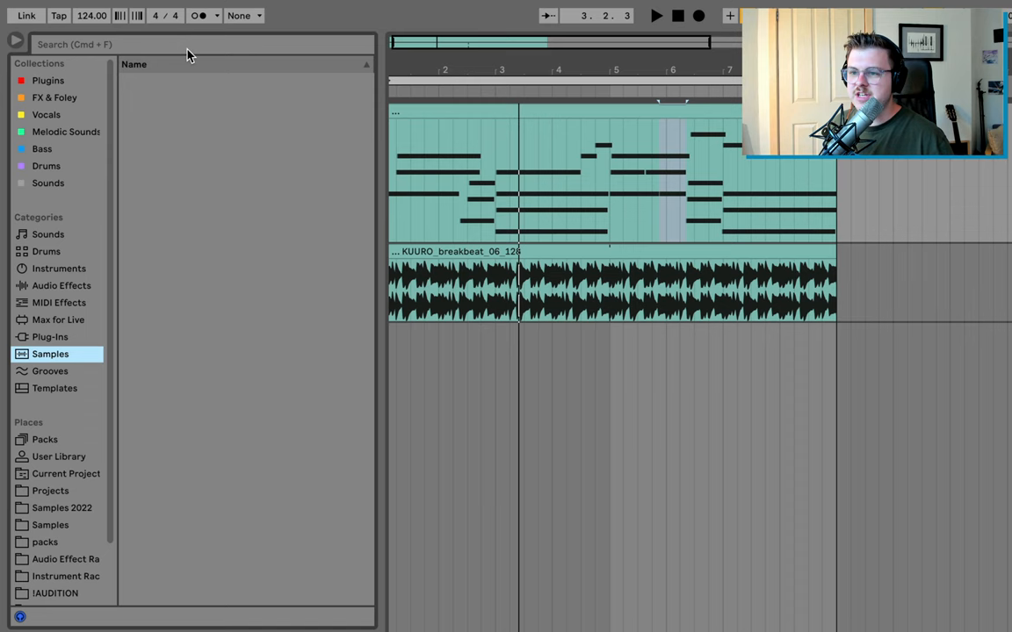
Search the sample library for 'piano' and preview one of the piano sample results
left_click(49, 355)
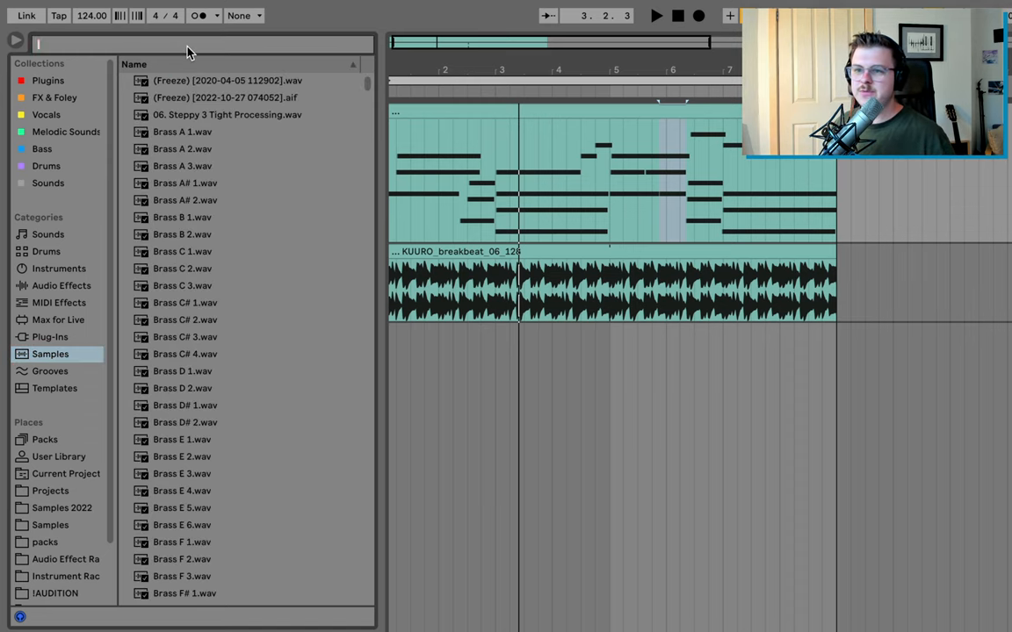
type("piano")
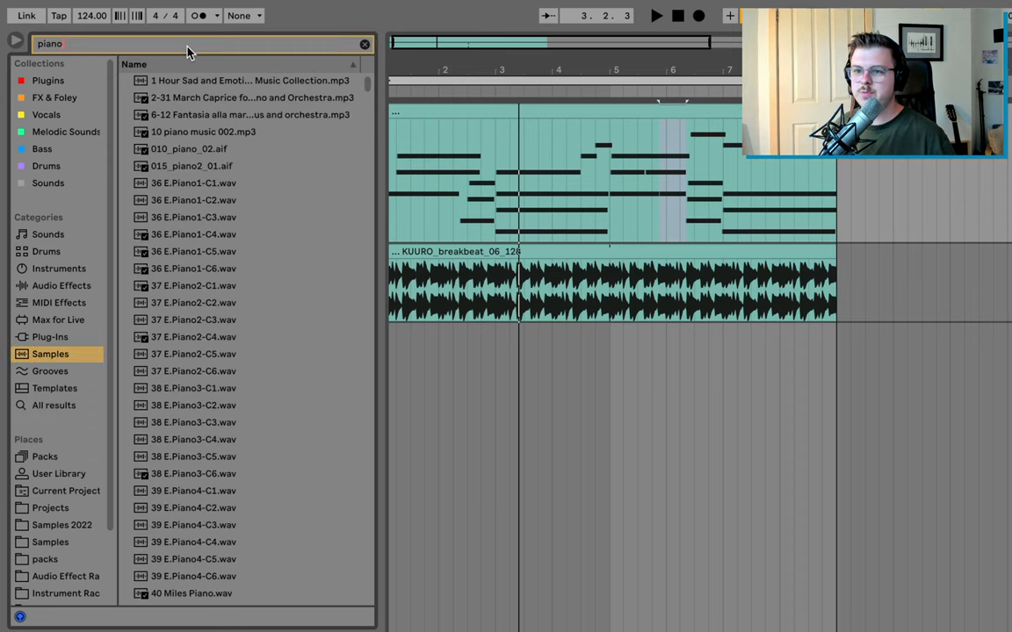
scroll("down", 3)
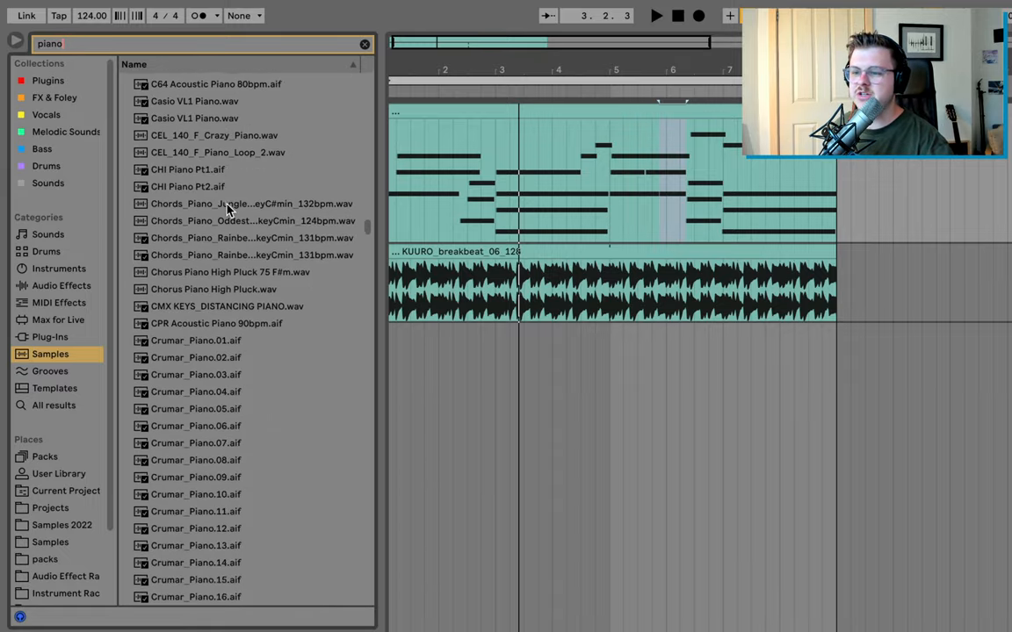
scroll("down", 3)
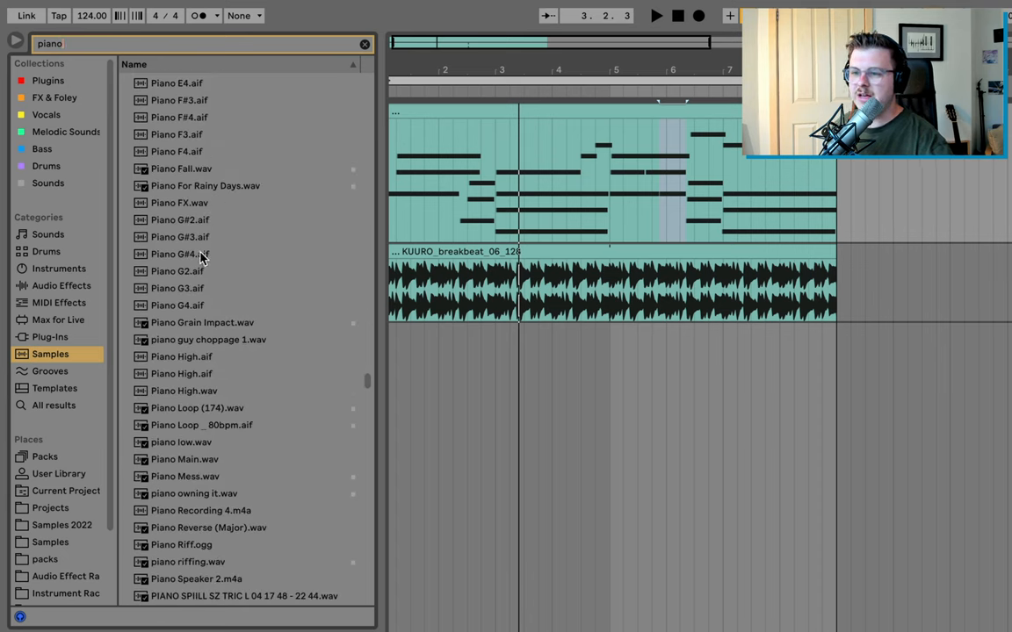
scroll("down", 3)
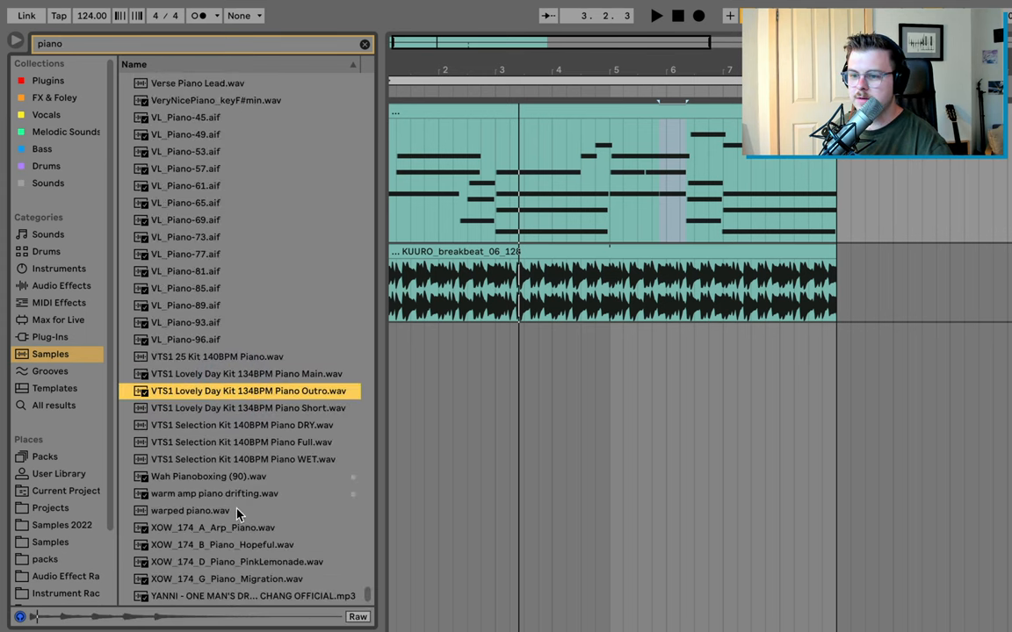
left_click(214, 527)
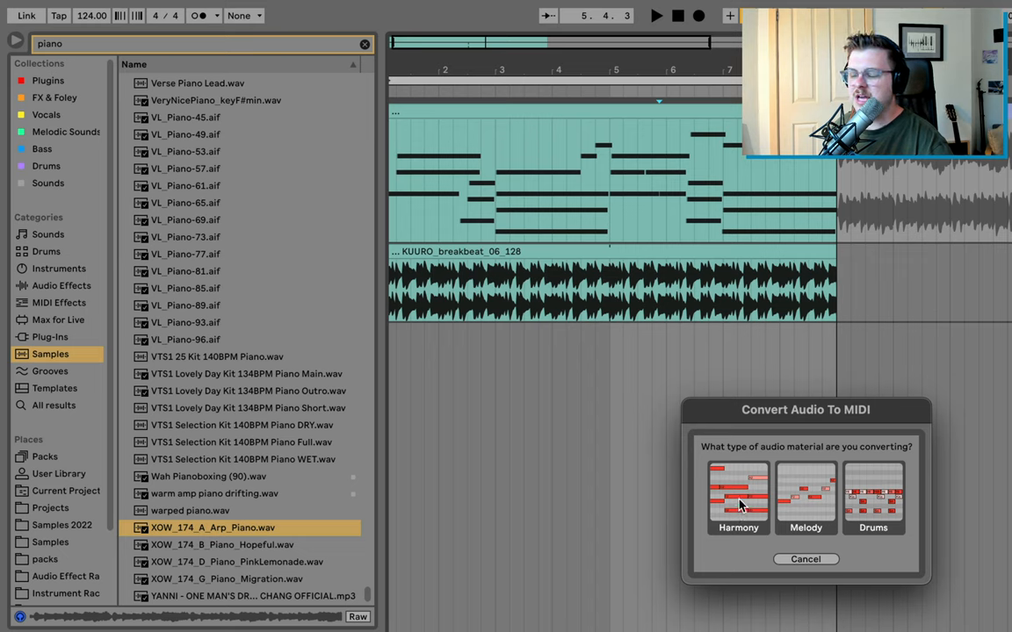
mouse_move(743, 495)
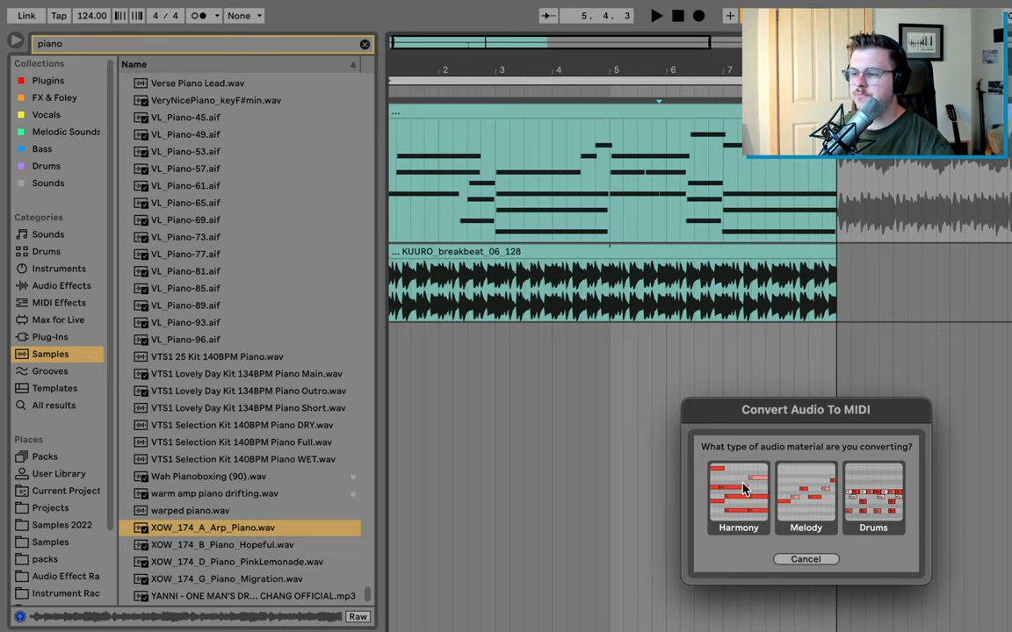
Convert XOW_174_A_Arp_Piano's harmony to a new MIDI track and view the clip's notes
left_click(738, 495)
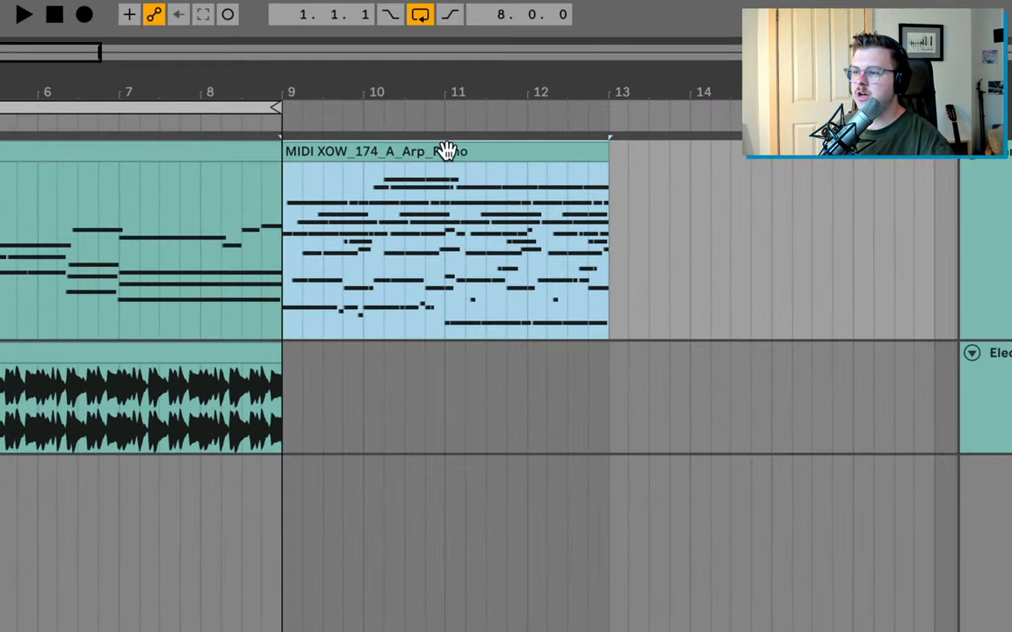
left_click(25, 14)
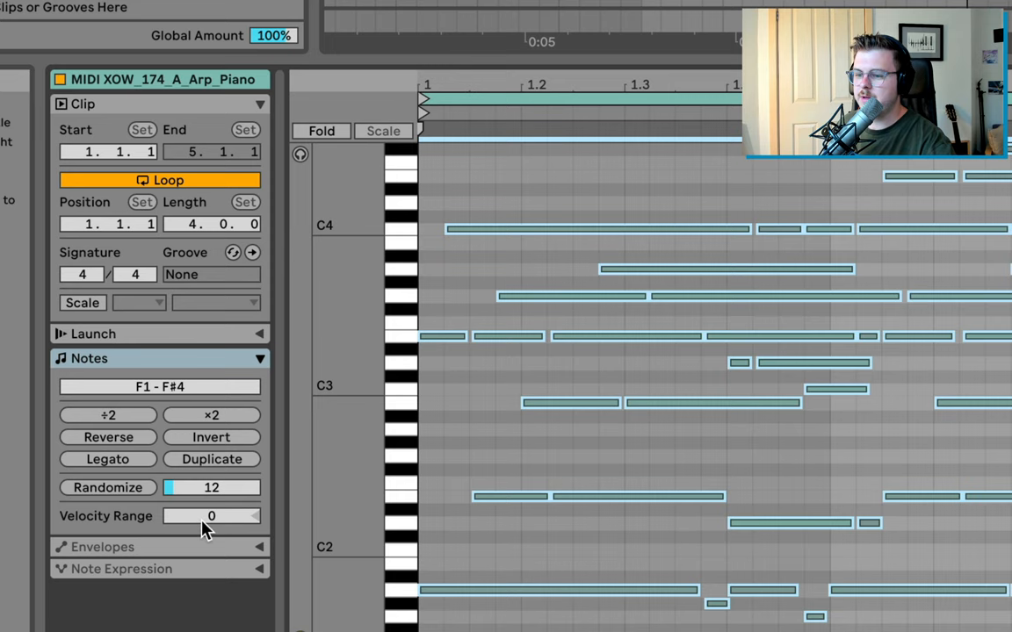
Halve the arp piano MIDI clip's speed with the Notes panel ÷2 control
left_click(107, 415)
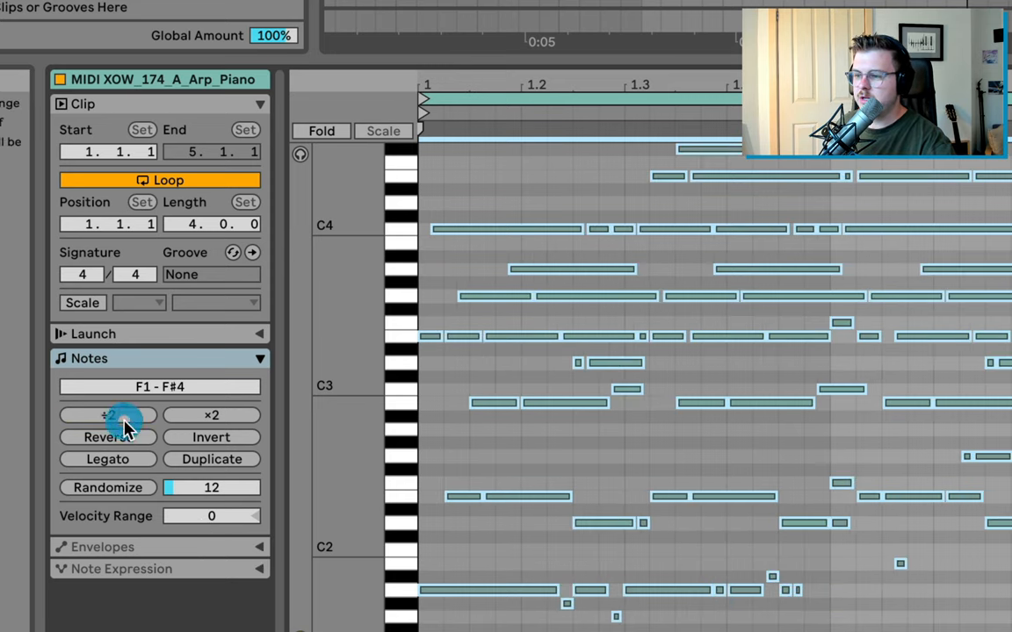
left_click(108, 414)
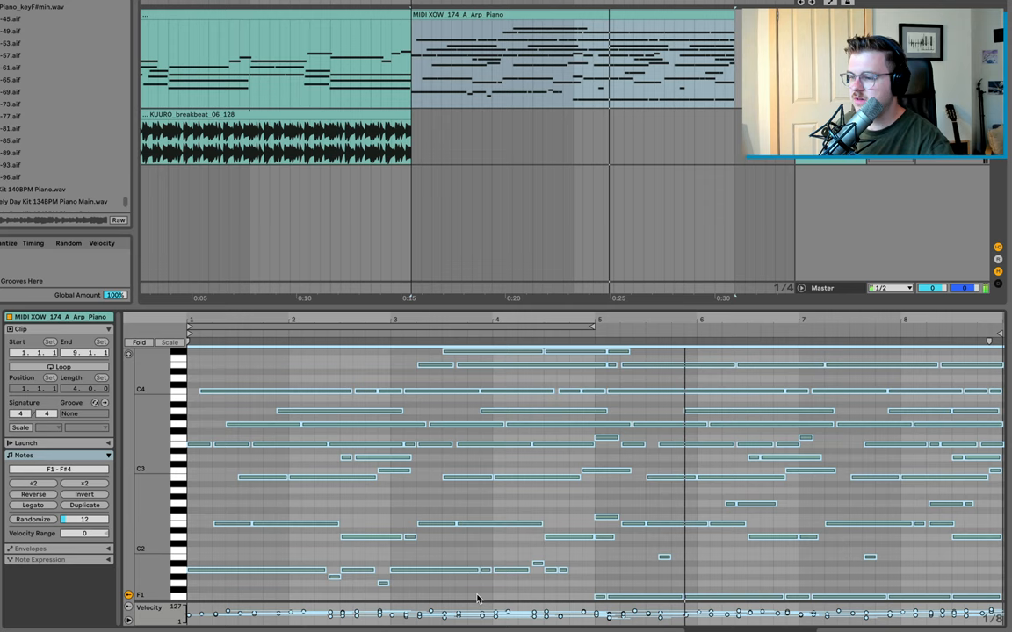
Select the arp piano clip's notes and Invert them so pitches flip upside down
left_click(466, 425)
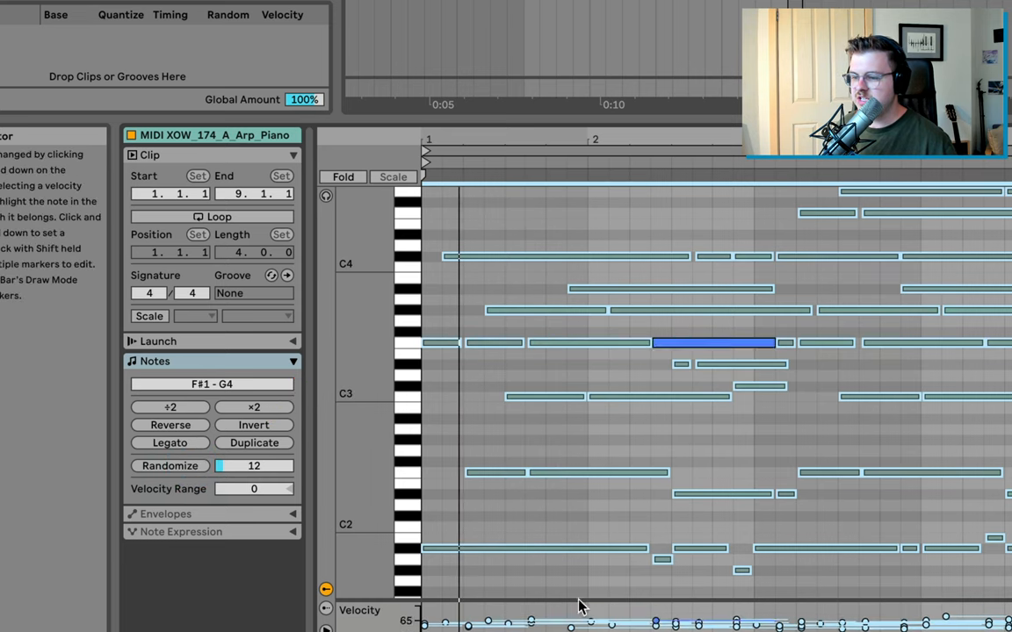
left_click(168, 423)
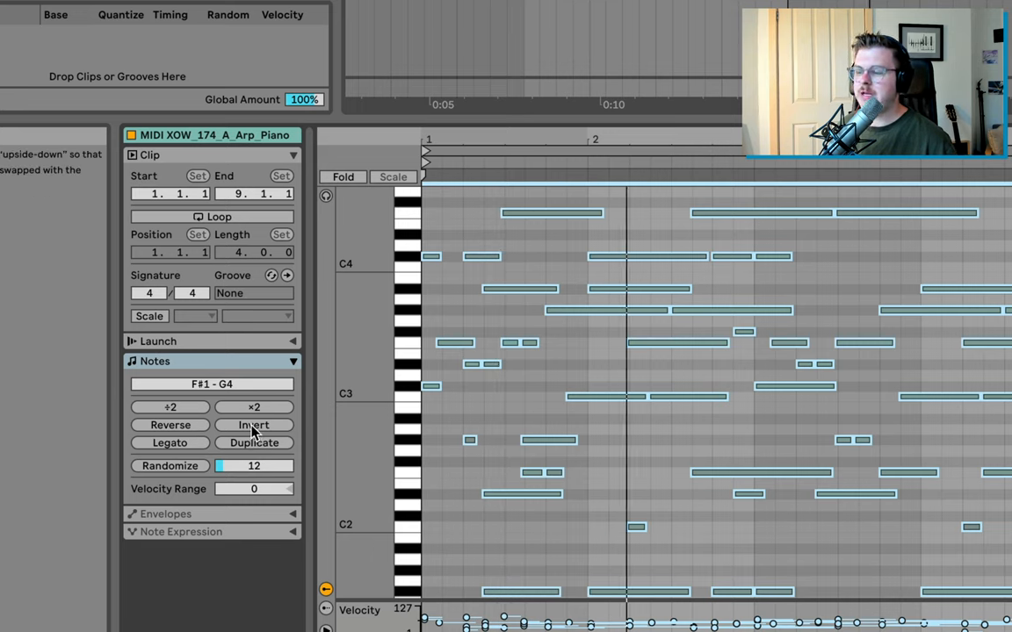
mouse_move(618, 134)
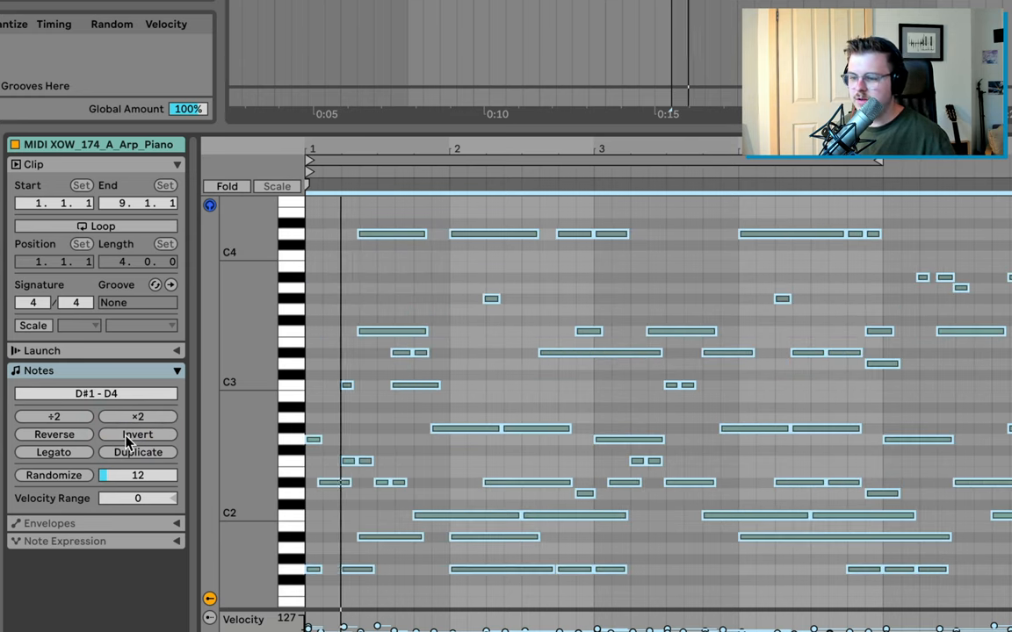
Duplicate the arp piano clip's note pattern
left_click(52, 434)
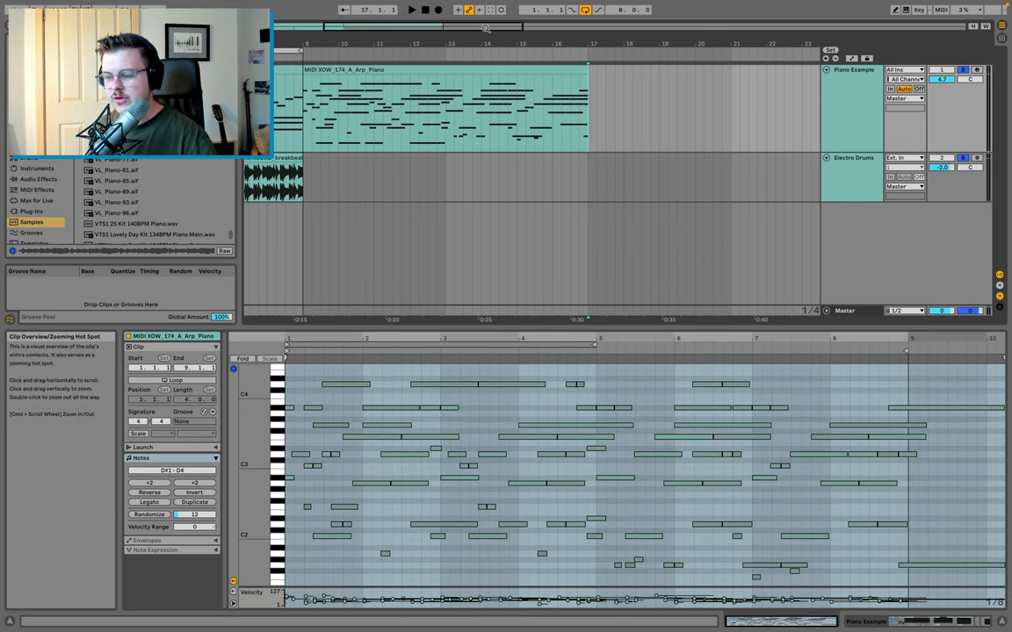
mouse_move(976, 70)
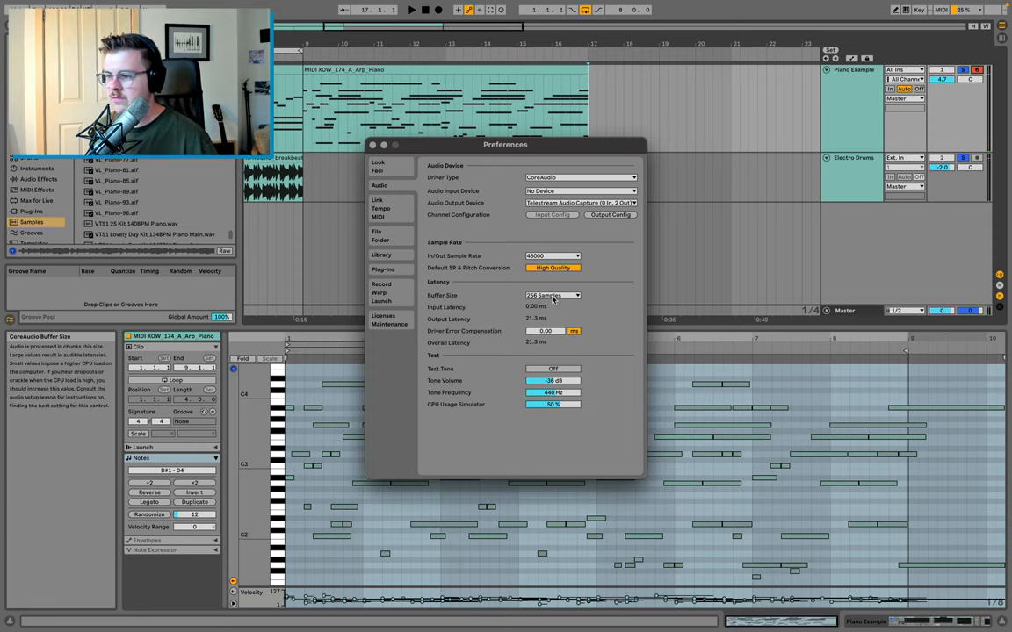
Choose a different Buffer Size in the Audio preferences
left_click(551, 295)
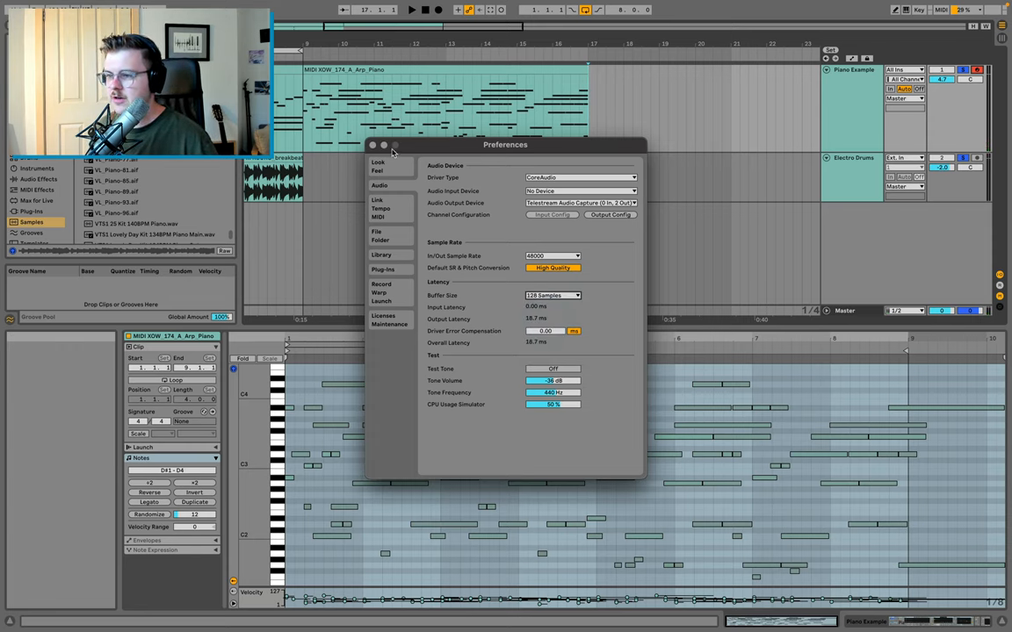
left_click(373, 144)
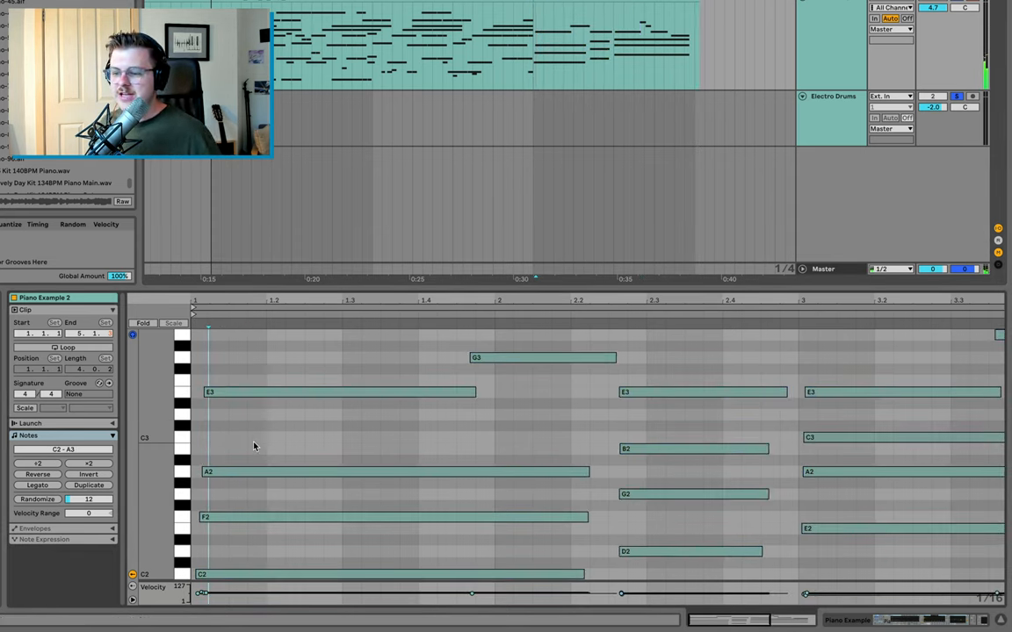
Marquee-select the recorded piano clip's notes in the MIDI editor
left_click_drag(203, 334, 235, 597)
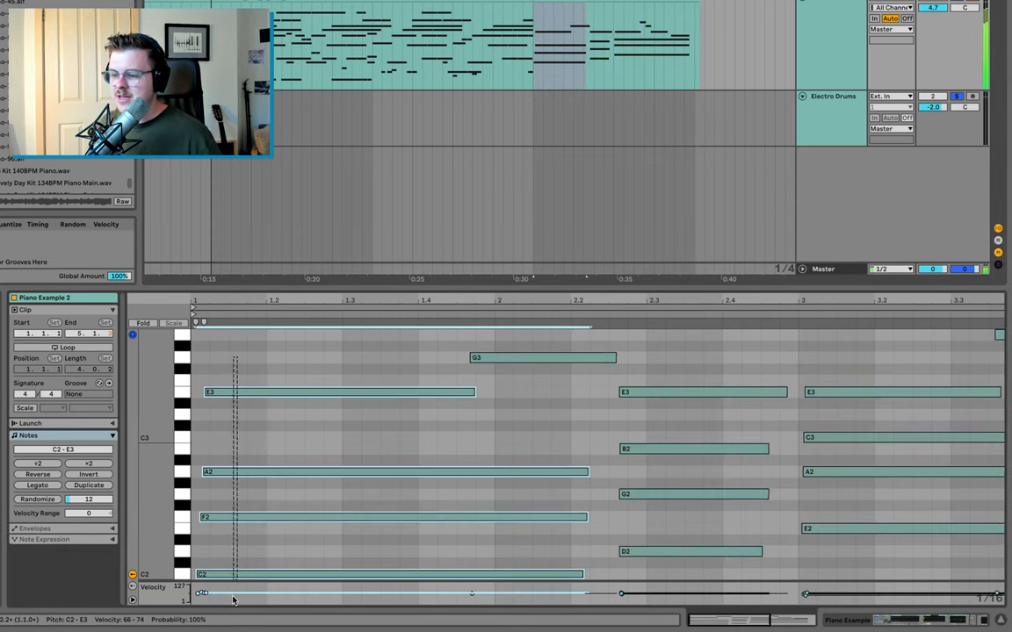